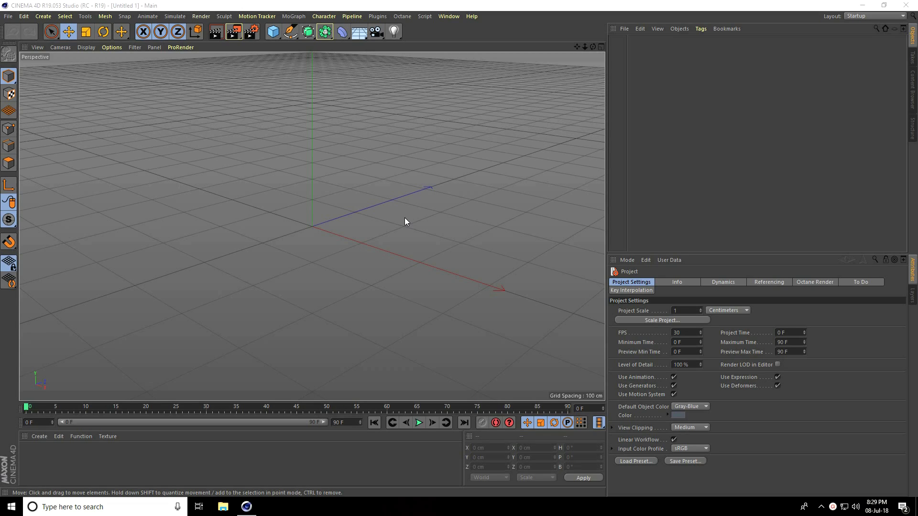
mouse_move(408, 222)
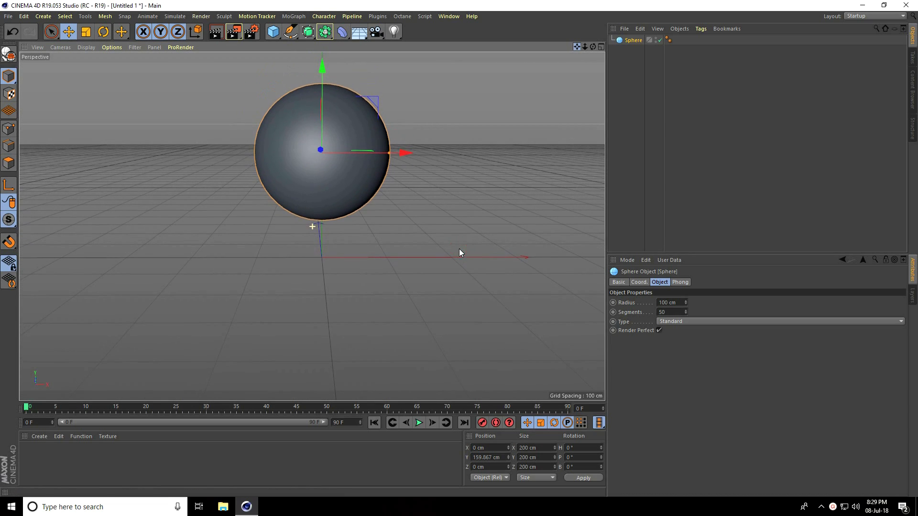
- Merge the cinema-4d-studio lights scene file into the current sphere scene
left_click(6, 18)
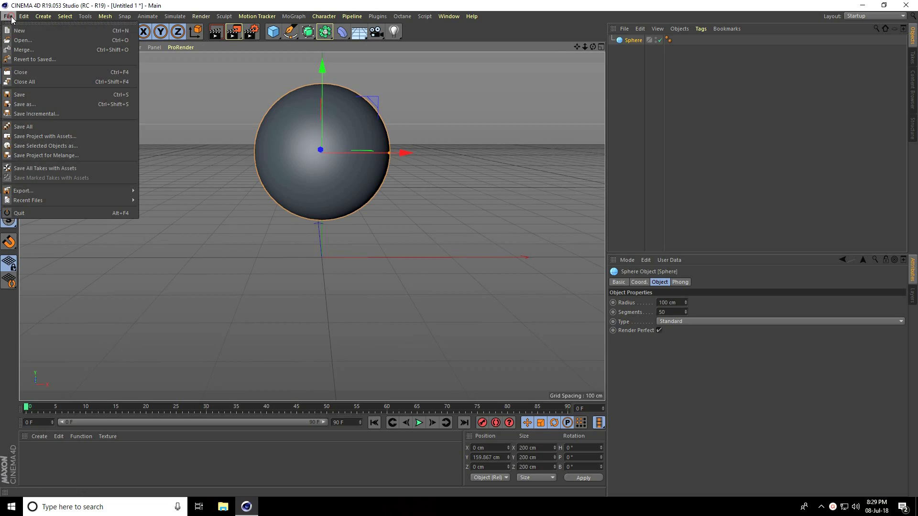
left_click(21, 42)
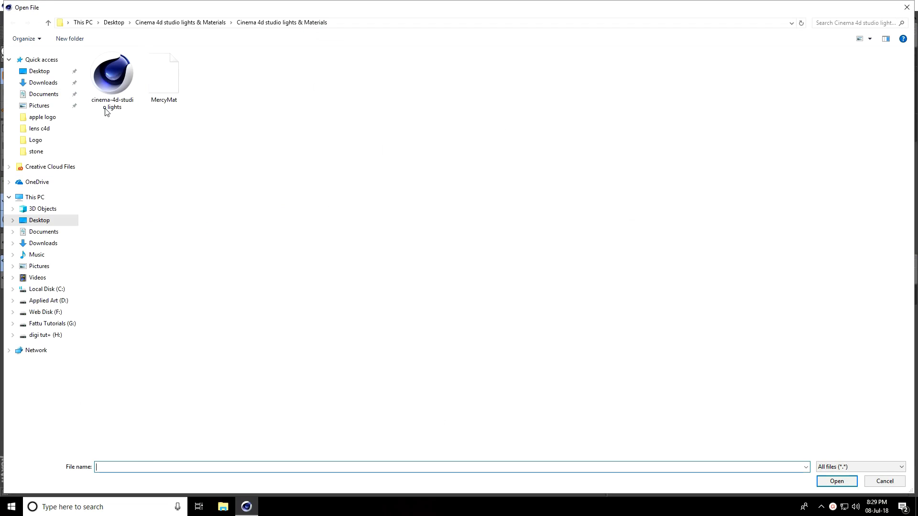
left_click(112, 77)
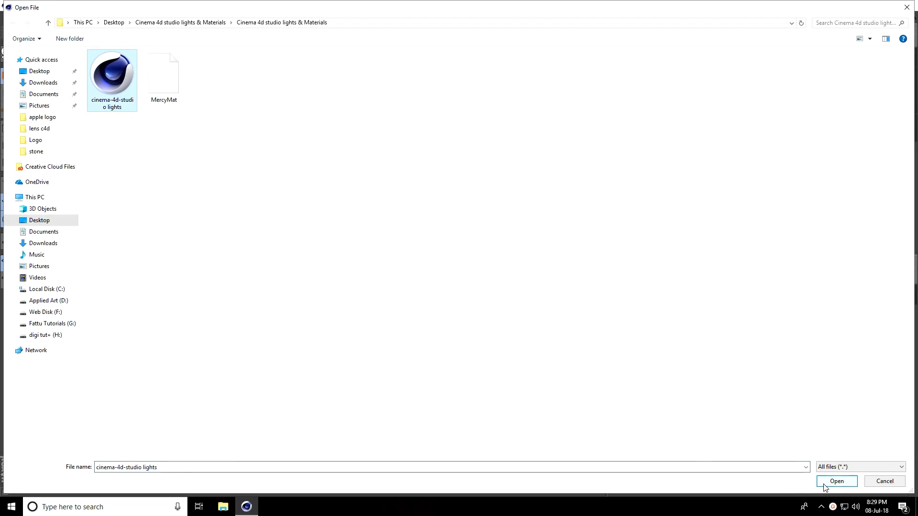
left_click(835, 480)
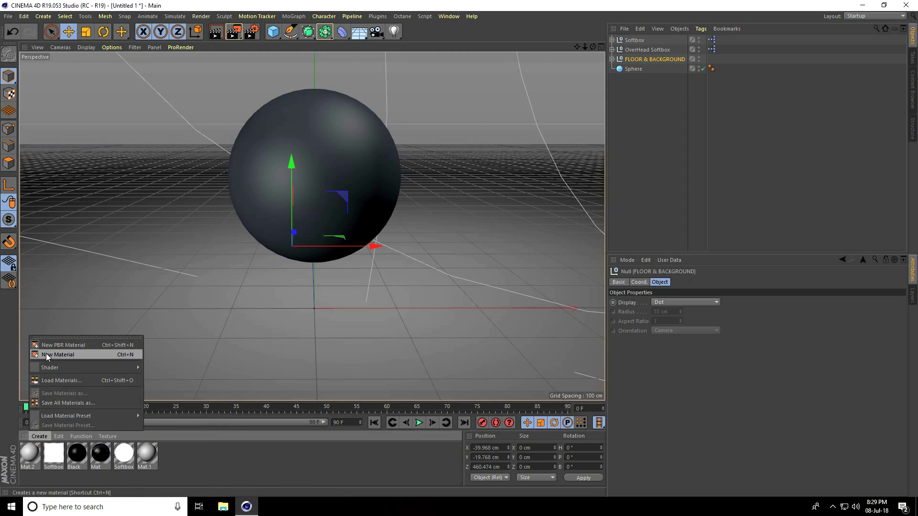
- Create a new material and drag its colour V slider down to about 70% brightness
left_click(57, 353)
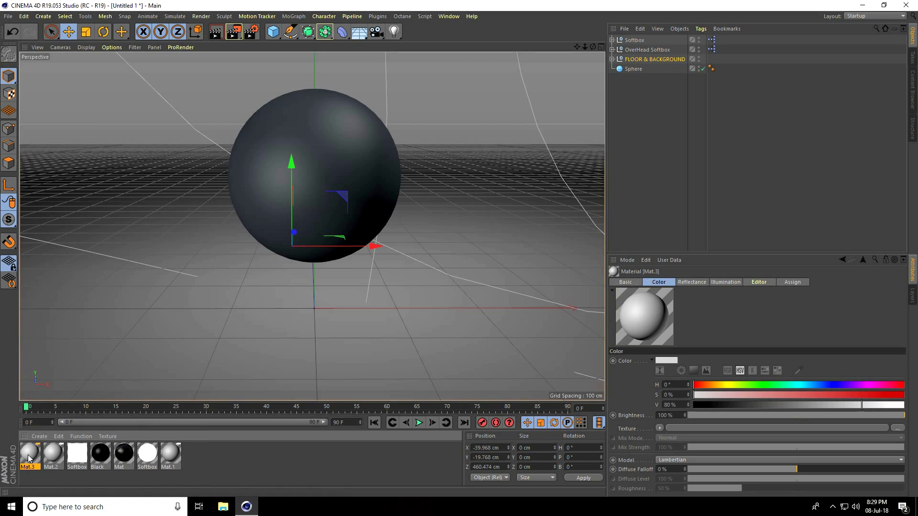
double_click(30, 455)
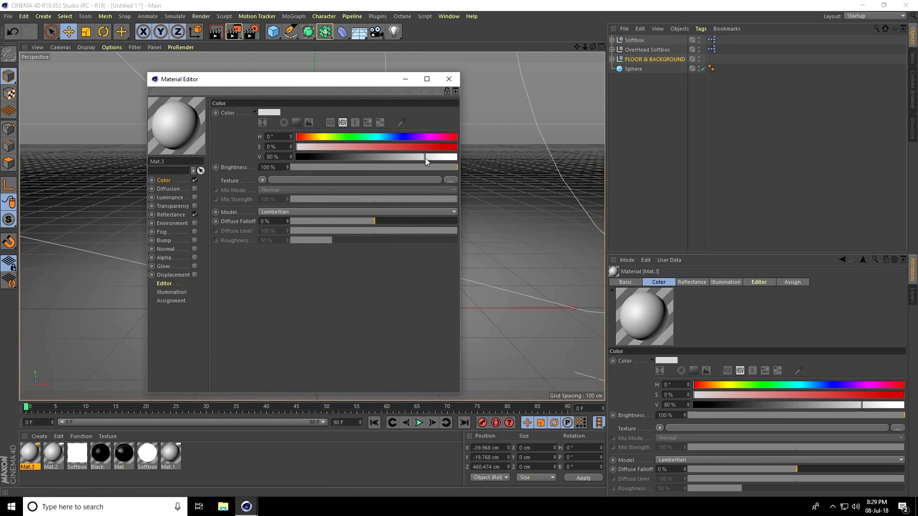
left_click_drag(424, 156, 410, 156)
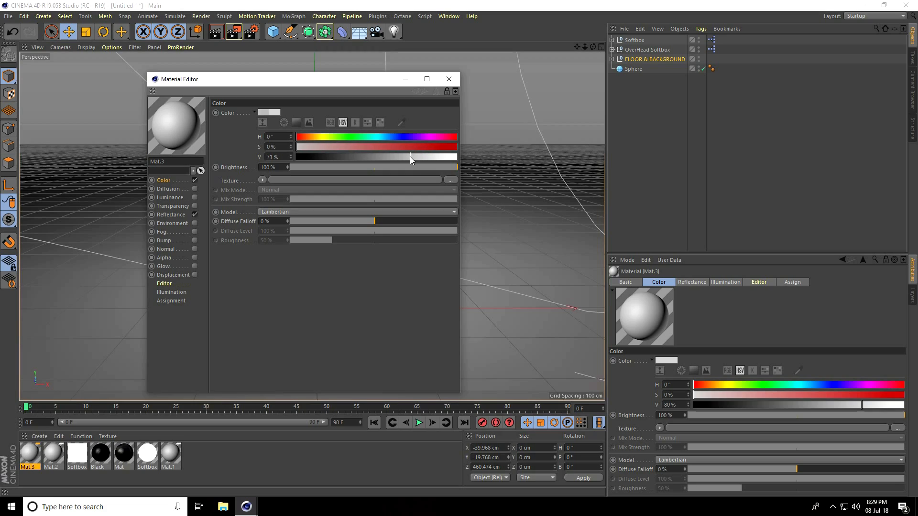
left_click_drag(410, 157, 314, 157)
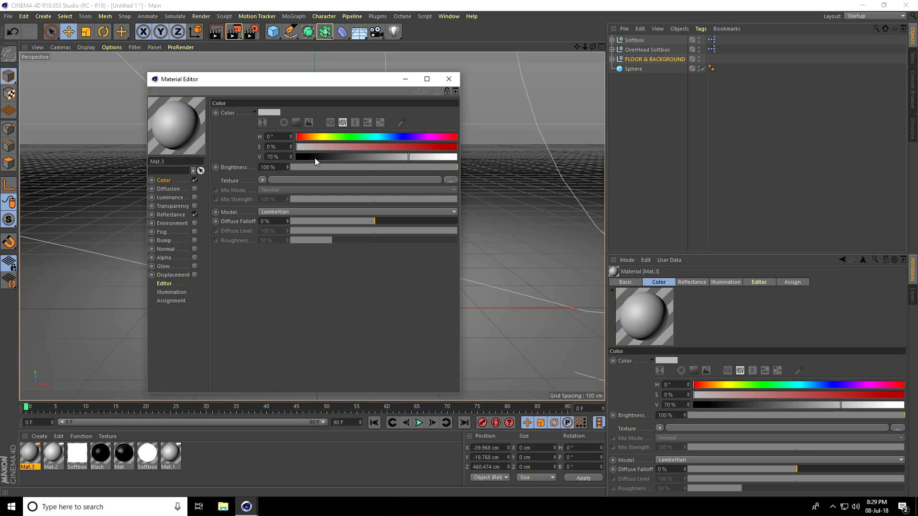
left_click(272, 136)
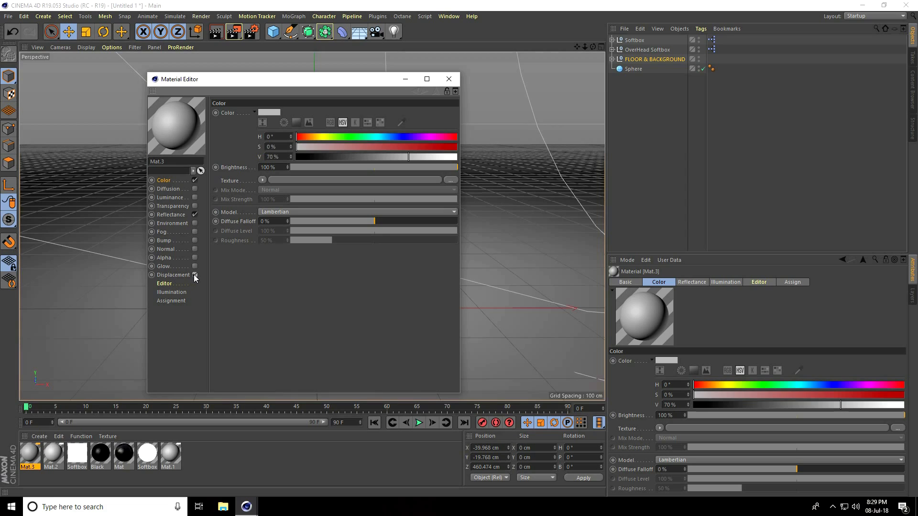
- Enable Noise displacement with sub-polygon subdivision 5, 30% strength and 25 cm height
left_click(195, 275)
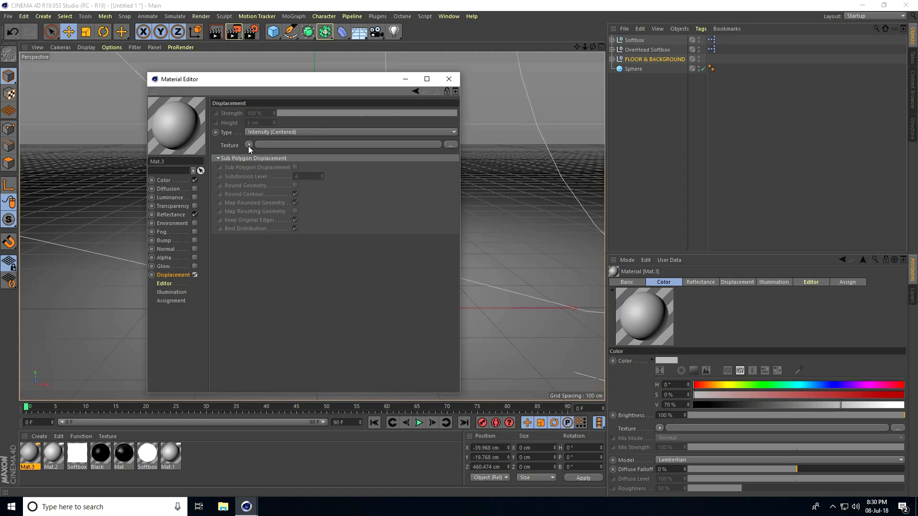
left_click(248, 145)
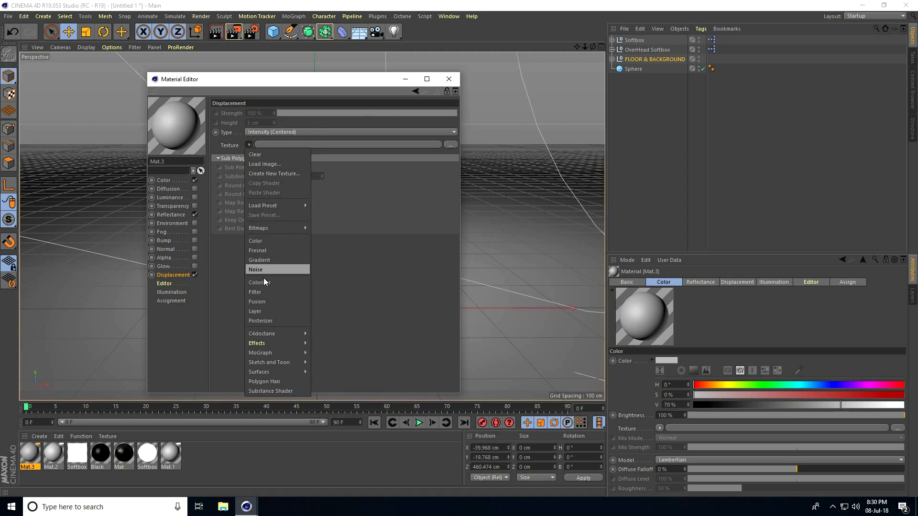
left_click(255, 269)
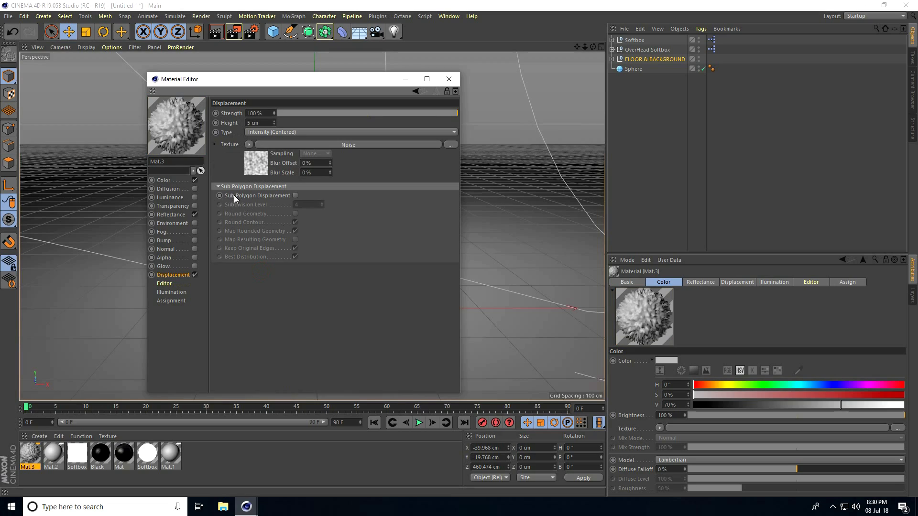
left_click(294, 195)
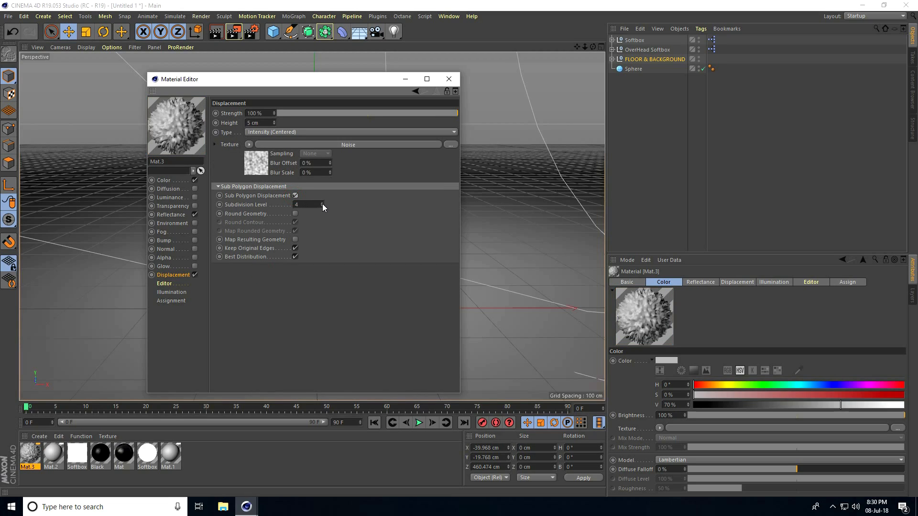
left_click(321, 204)
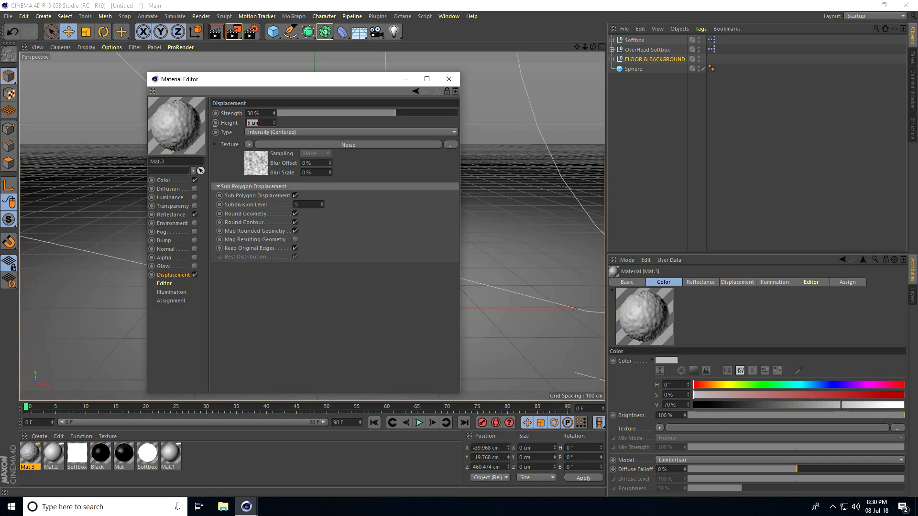
type("25 cm")
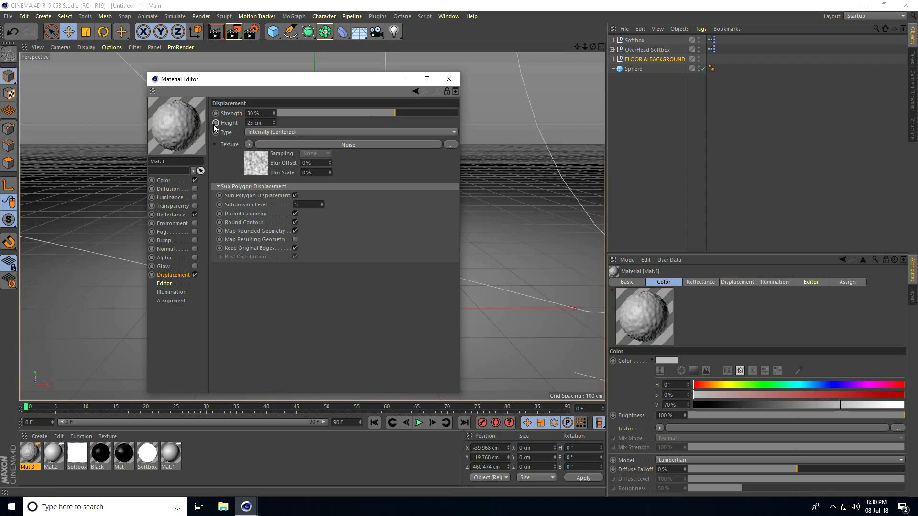
mouse_move(342, 148)
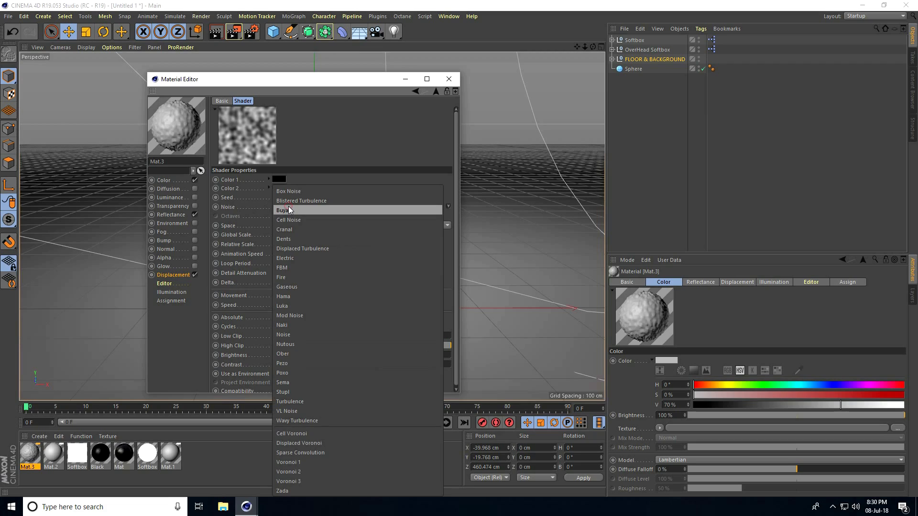
mouse_move(281, 273)
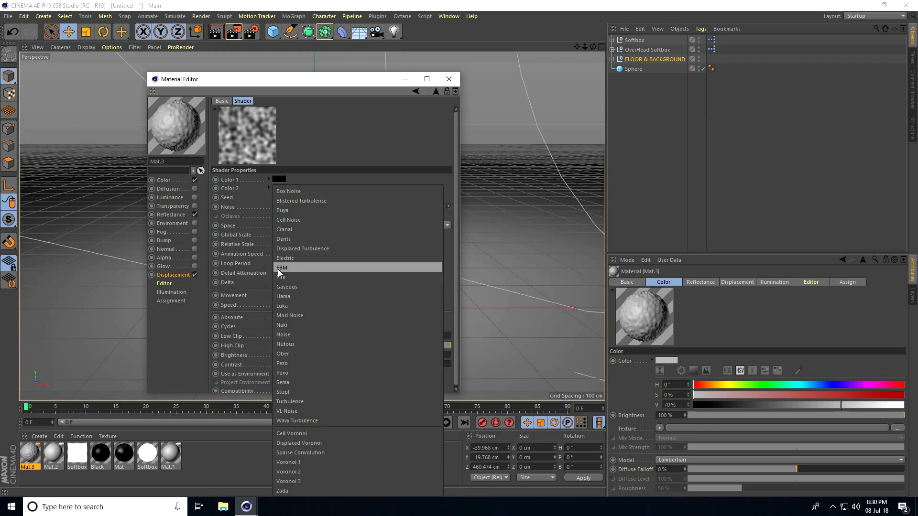
- Set the displacement noise to FBM at 350% global scale and close the Material Editor
left_click(281, 267)
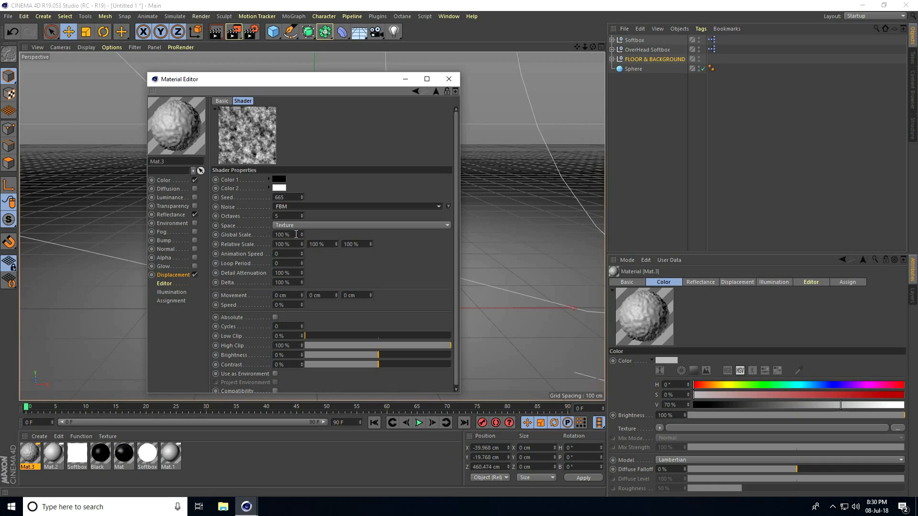
type("35")
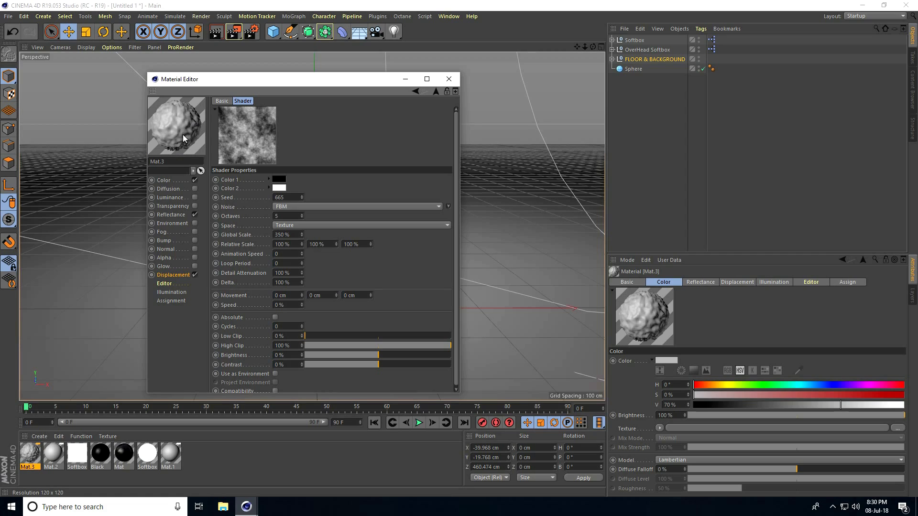
left_click(449, 78)
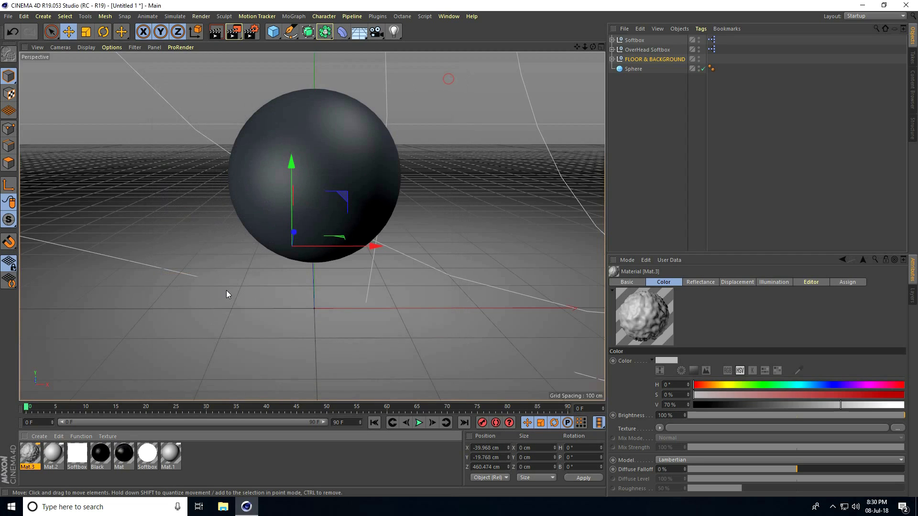
- Create a second new material and brighten its colour V slider to 90%
left_click(39, 436)
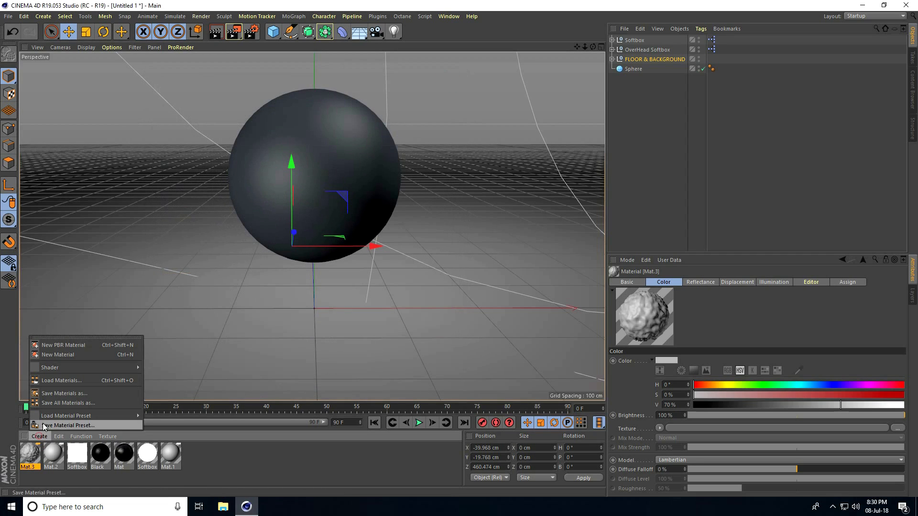
left_click(57, 354)
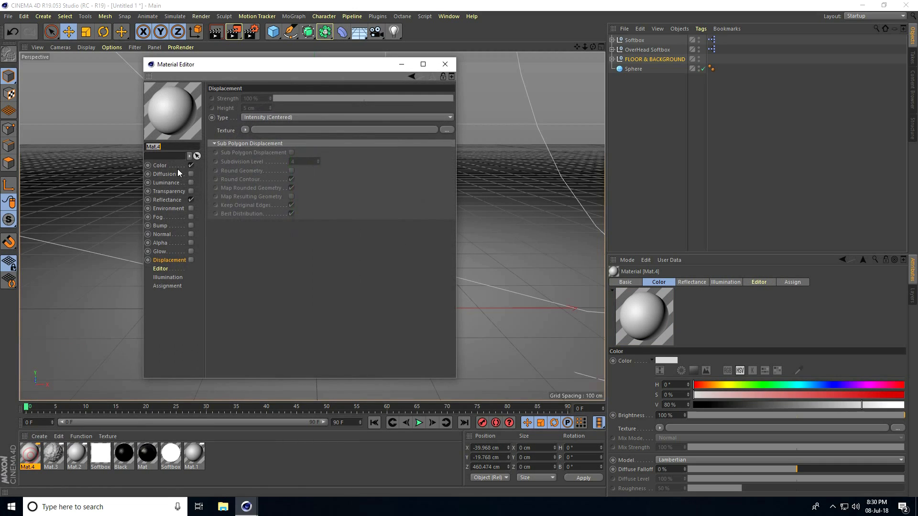
left_click(160, 165)
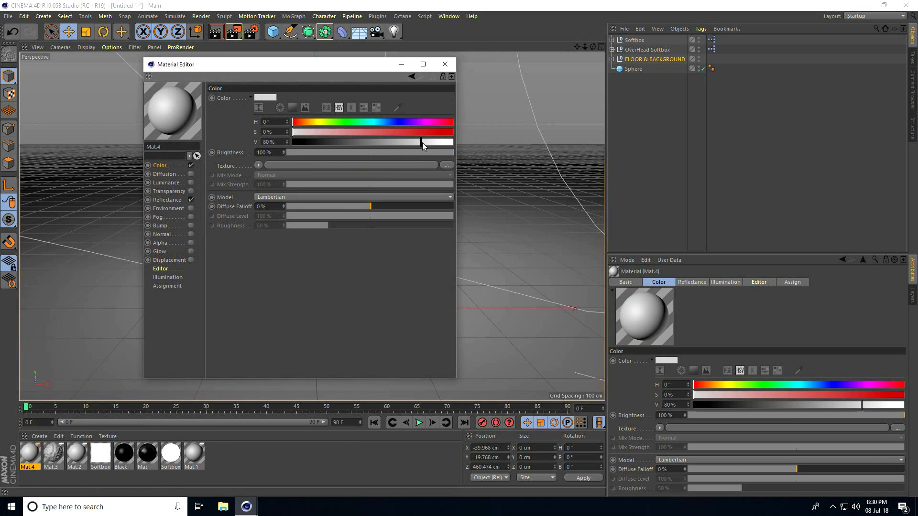
left_click_drag(421, 142, 451, 141)
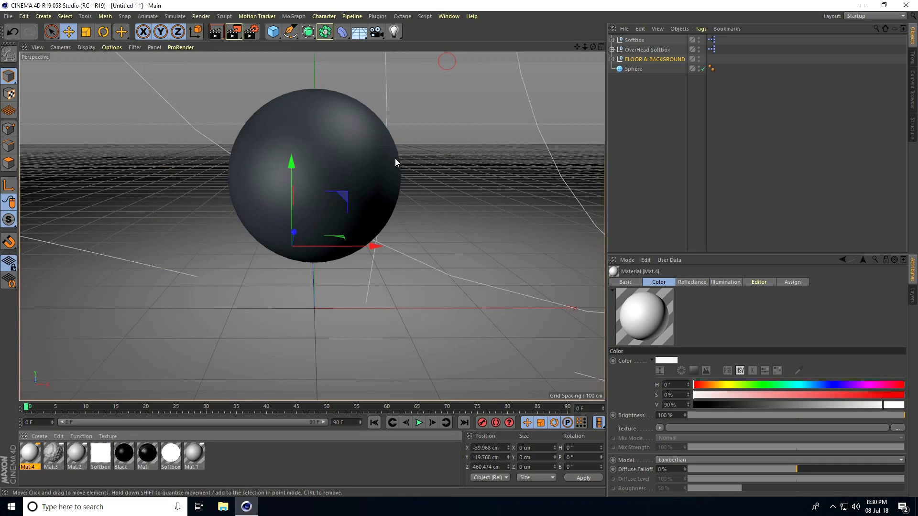
- Add a MoGraph Voronoi Fracture object and make the Sphere its child
left_click(292, 15)
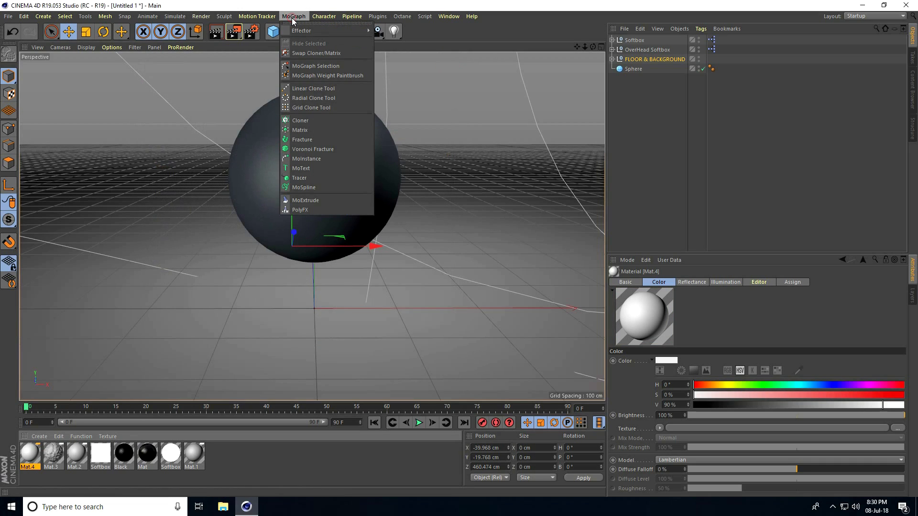
mouse_move(338, 153)
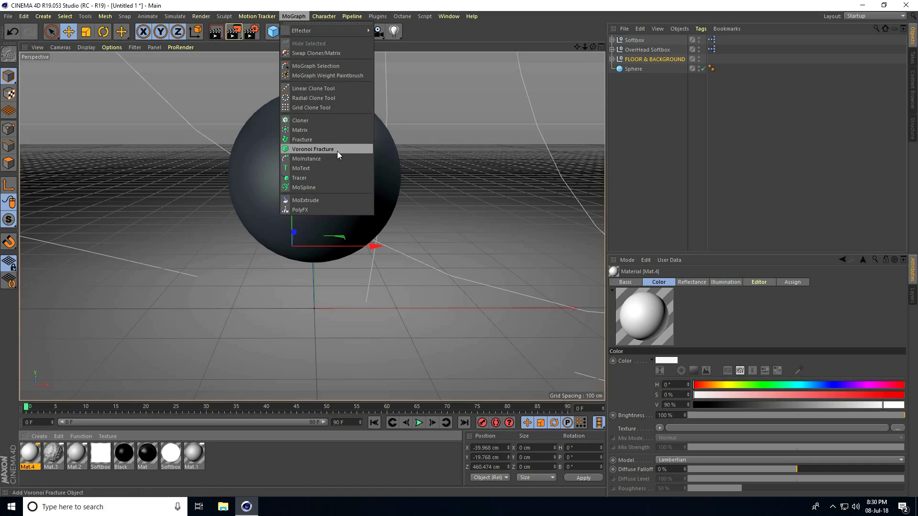
left_click(313, 148)
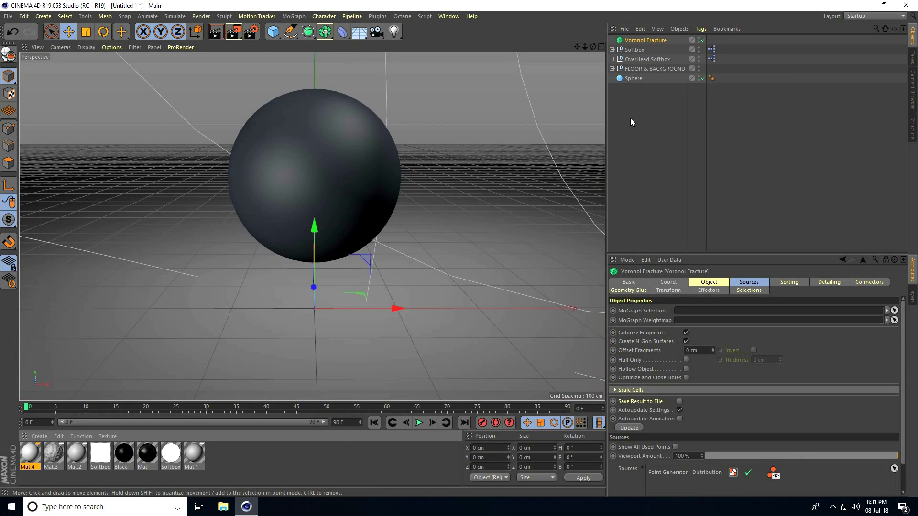
left_click(632, 79)
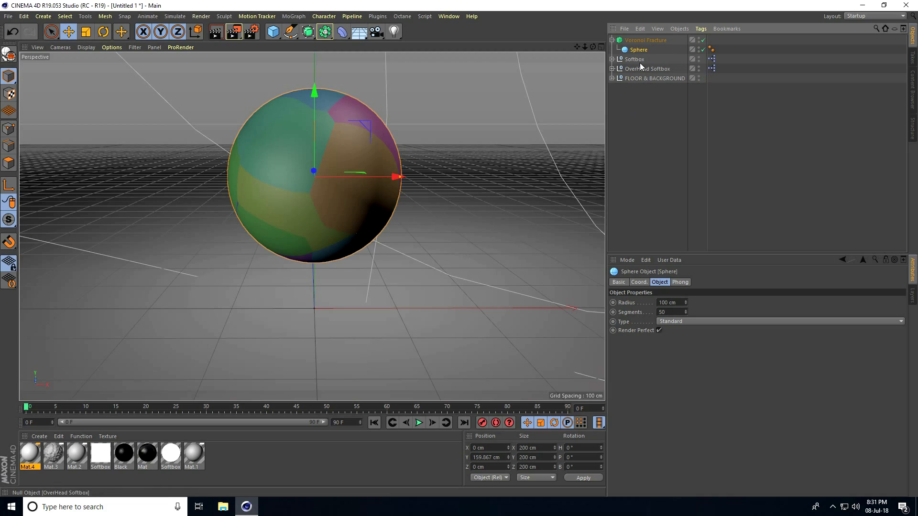
- Attach a Rigid Body simulation tag to the Voronoi Fracture, then select FLOOR & BACKGROUND
left_click(644, 40)
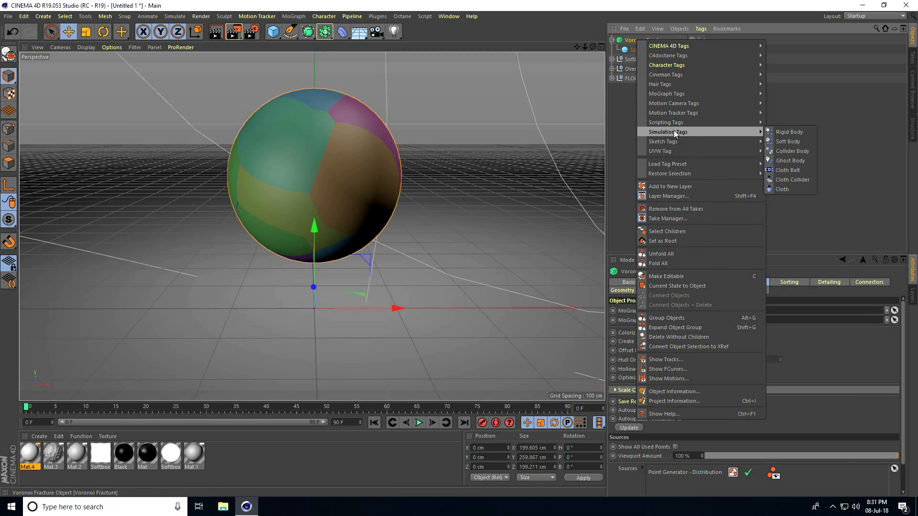
mouse_move(803, 135)
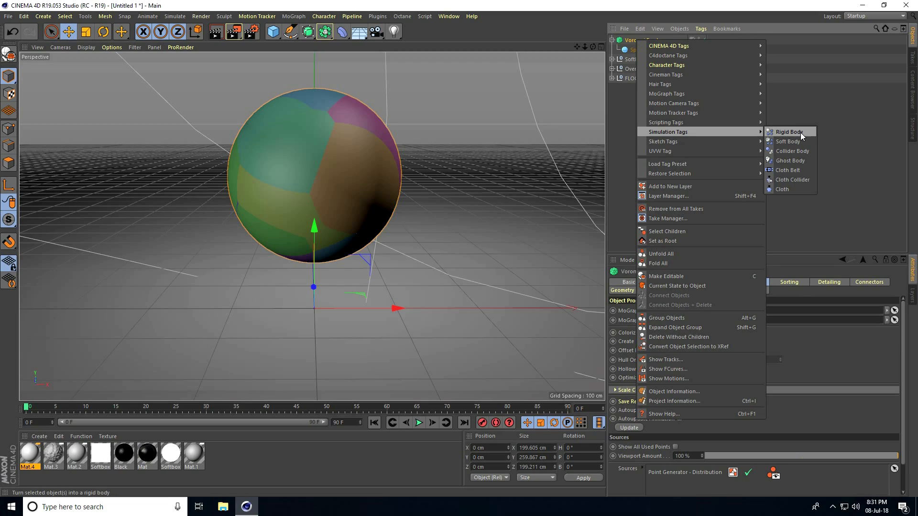
left_click(788, 131)
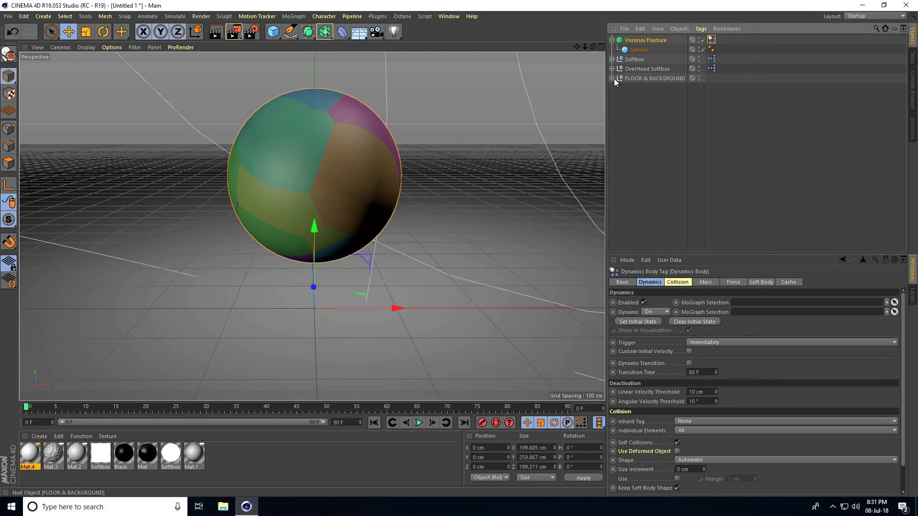
left_click(654, 78)
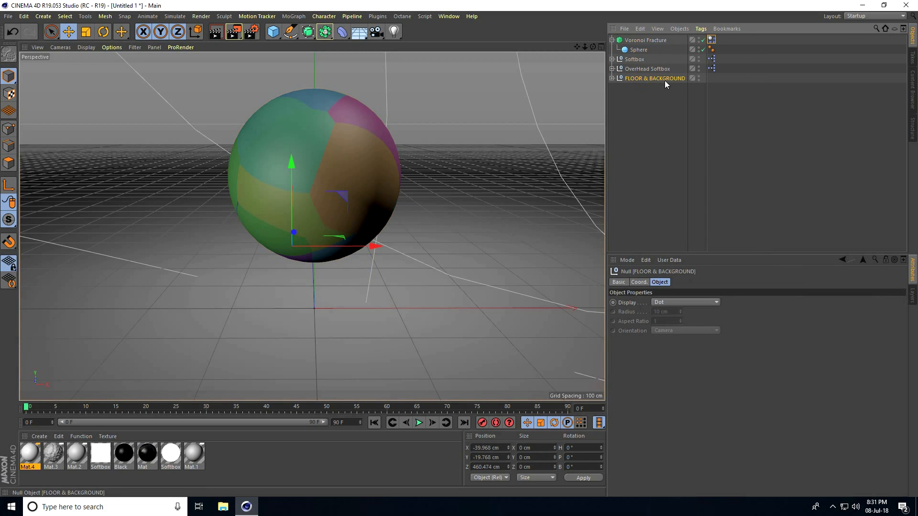
- Give the Floor object a Collider Body tag and show its Collision settings
left_click(614, 78)
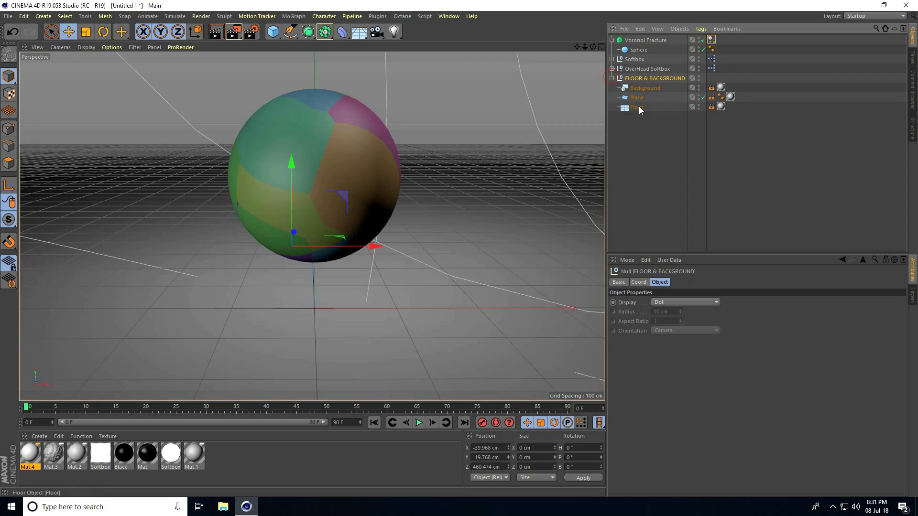
left_click(637, 107)
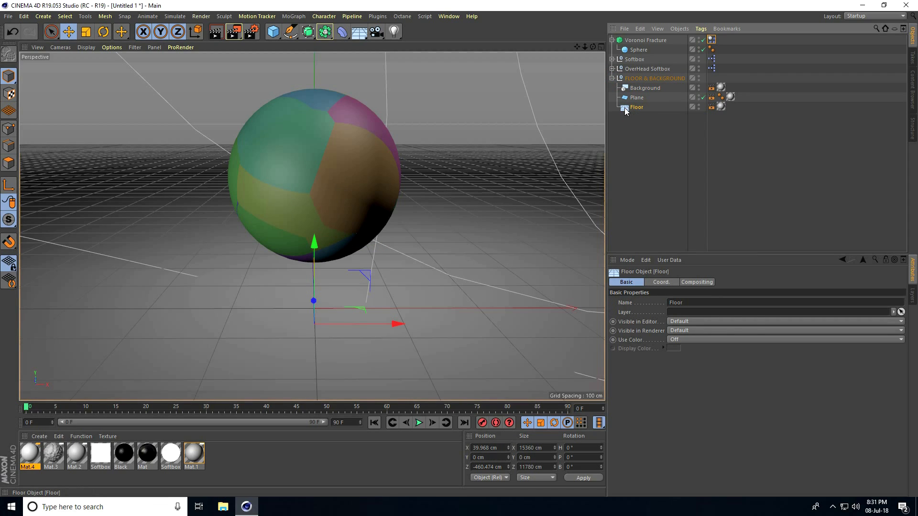
right_click(637, 107)
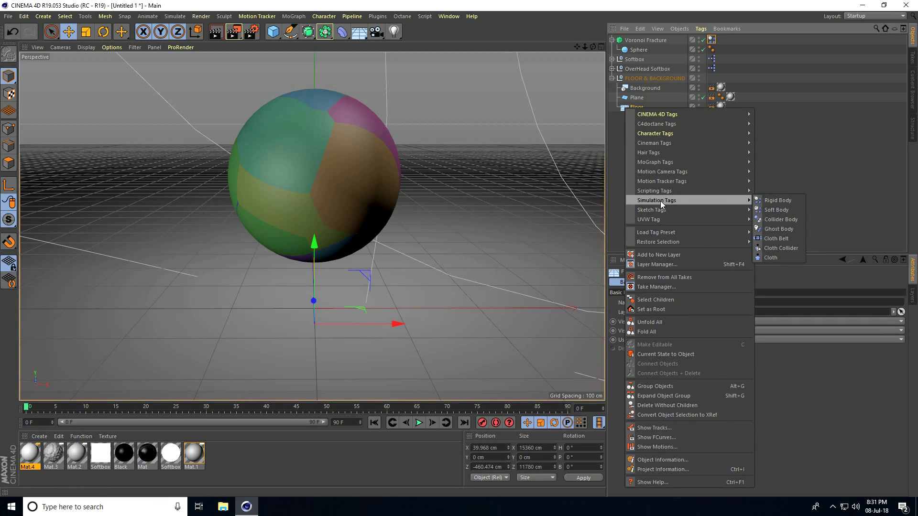
mouse_move(780, 220)
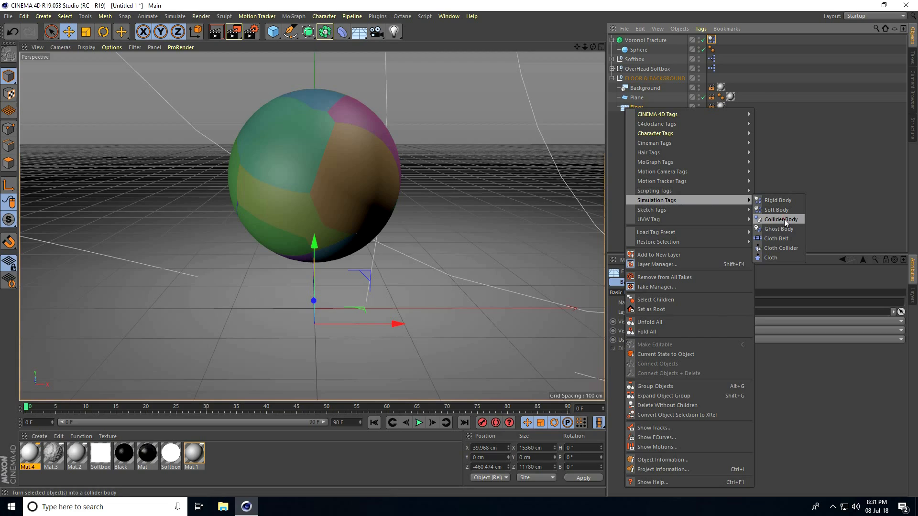
left_click(778, 219)
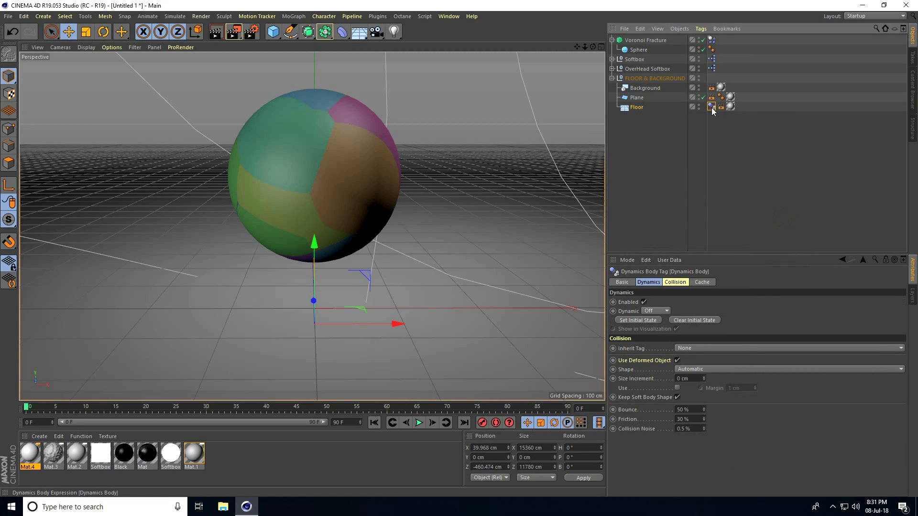
left_click(674, 282)
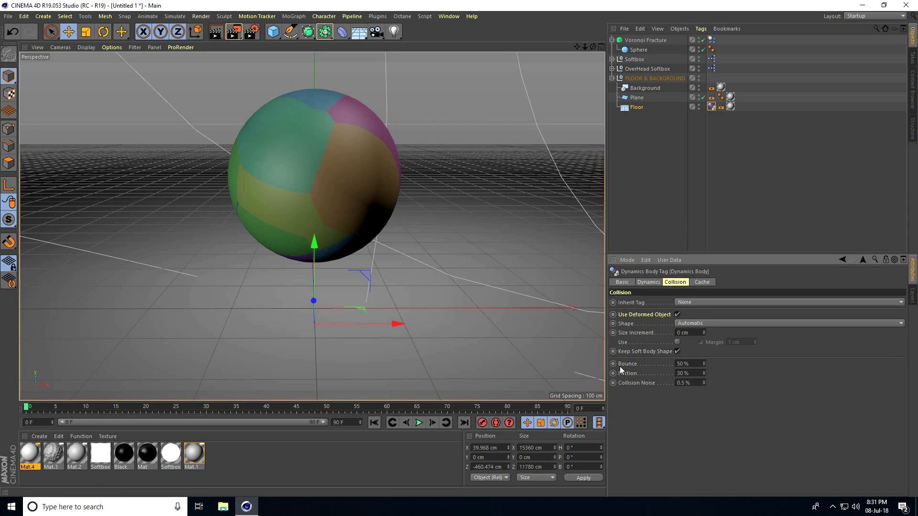
- Set the Dynamics Body tag's Bounce to 0% and Friction to 200%
left_click(688, 363)
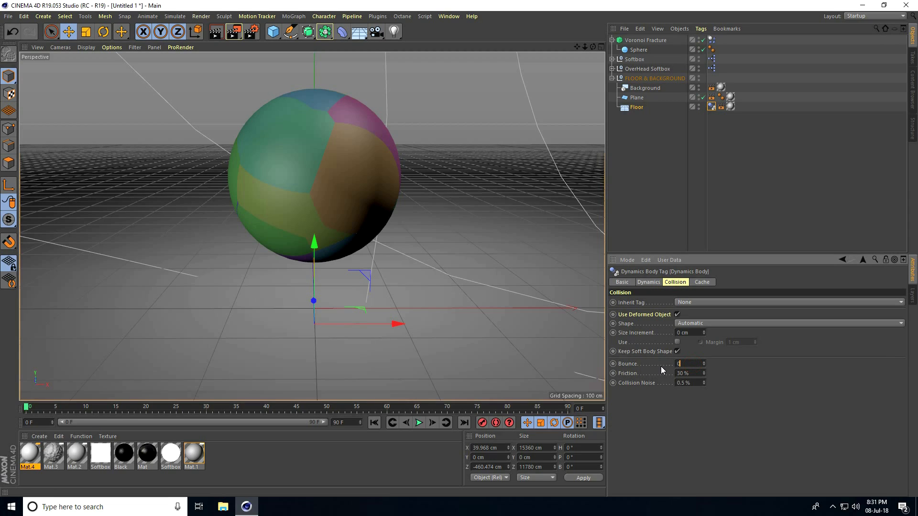
left_click(686, 373)
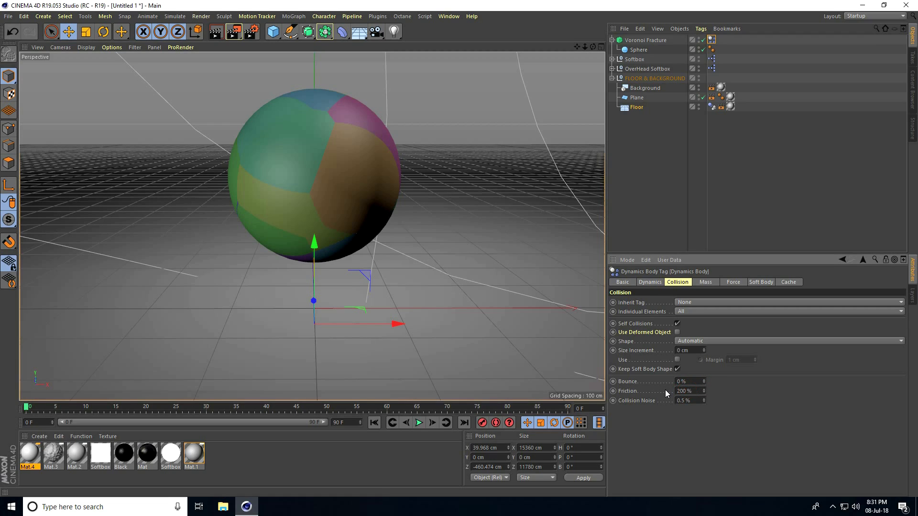
left_click(789, 302)
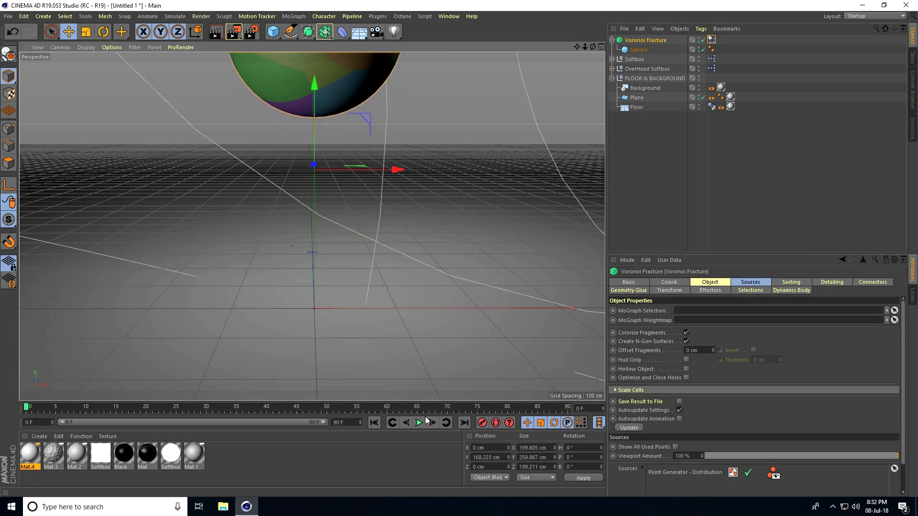
- Play the simulation so the fragments fall and scatter on the floor, then pause it
left_click(419, 422)
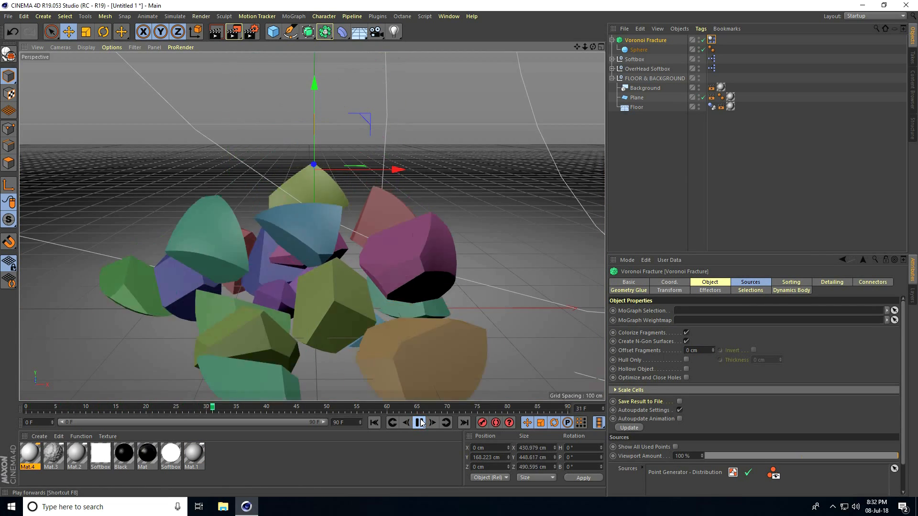
left_click(418, 422)
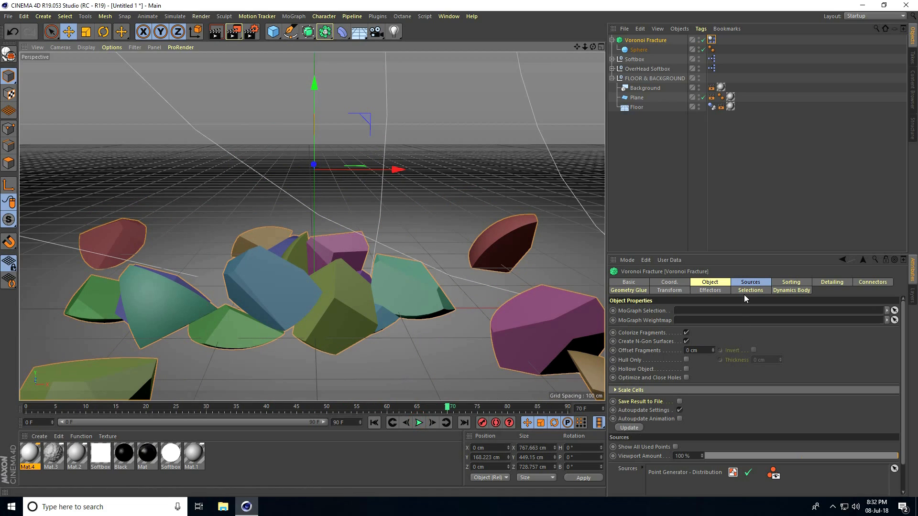
left_click(750, 282)
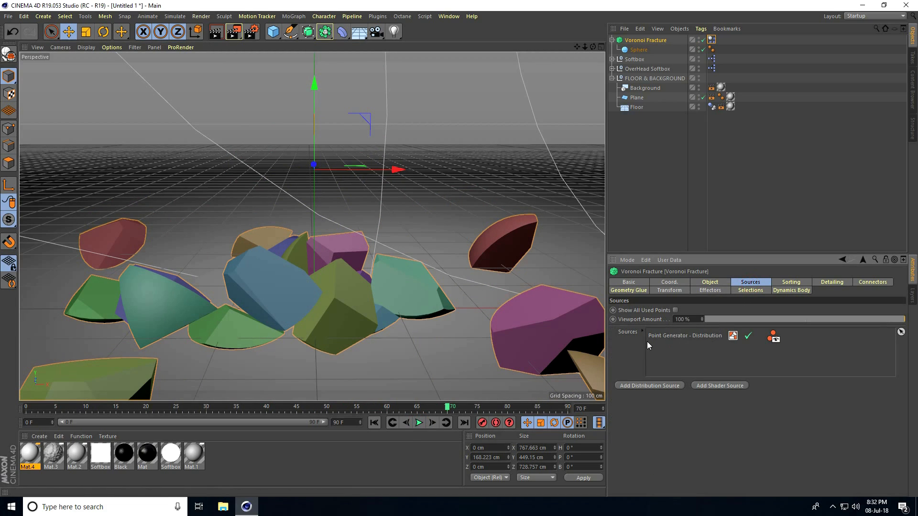
- Set the Point Generator to 10 points with an Exponential distribution type
left_click(685, 335)
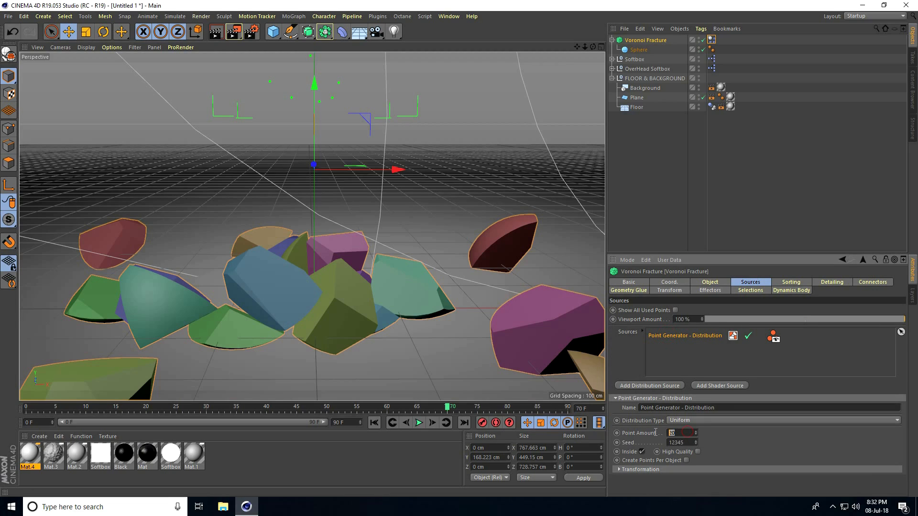
type("10")
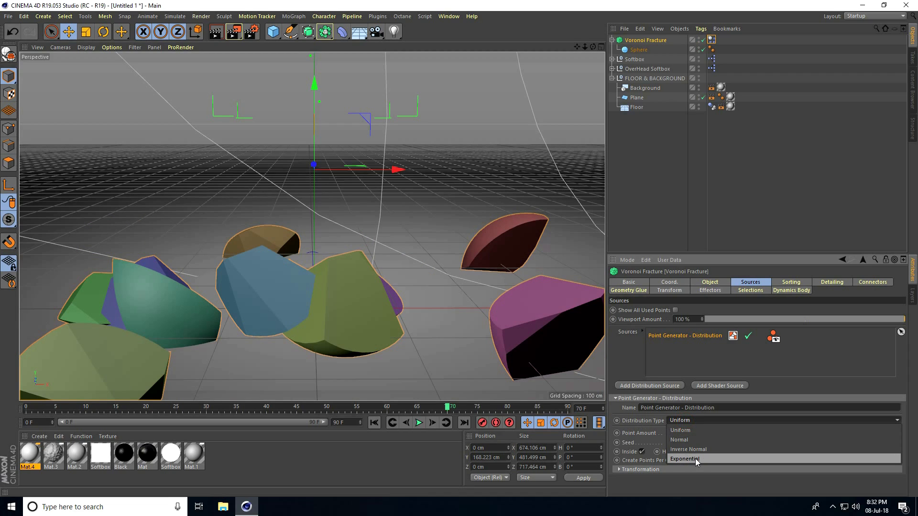
left_click(684, 458)
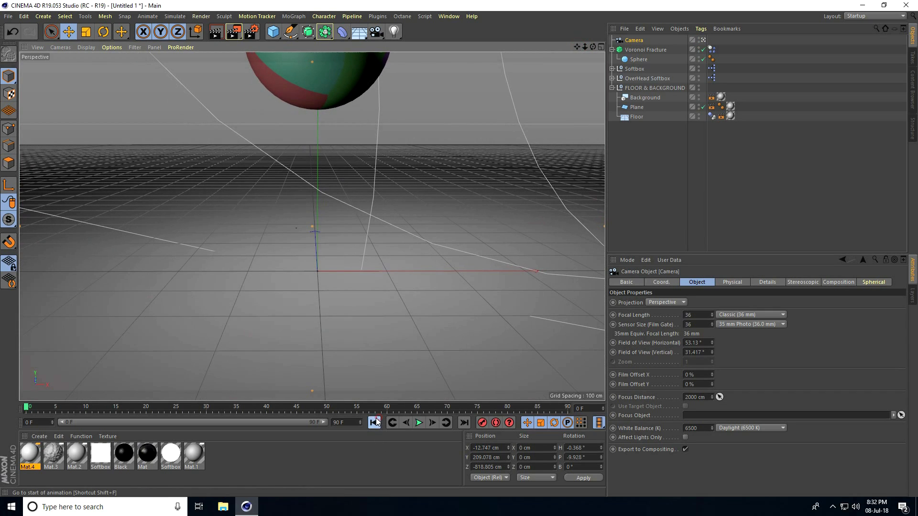
- Rewind and replay the 150-frame simulation, then select the Voronoi Fracture for its Selections settings
left_click(418, 422)
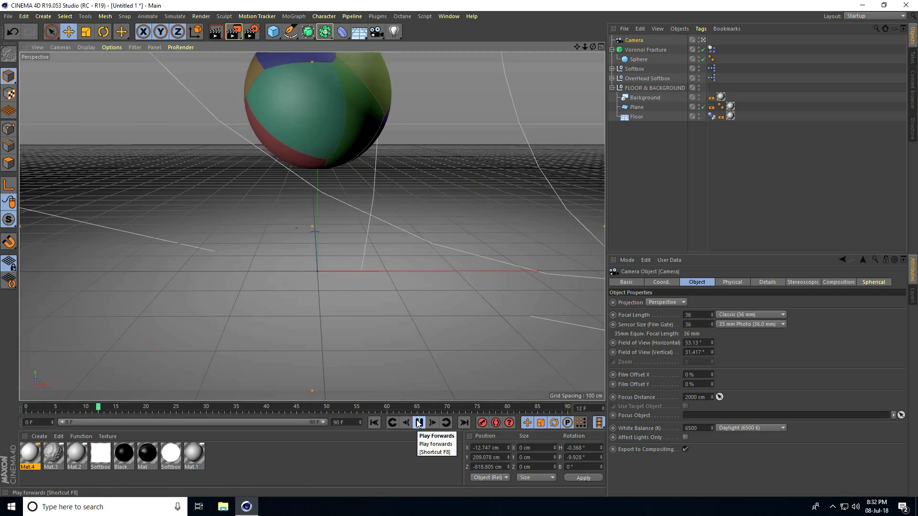
left_click(419, 422)
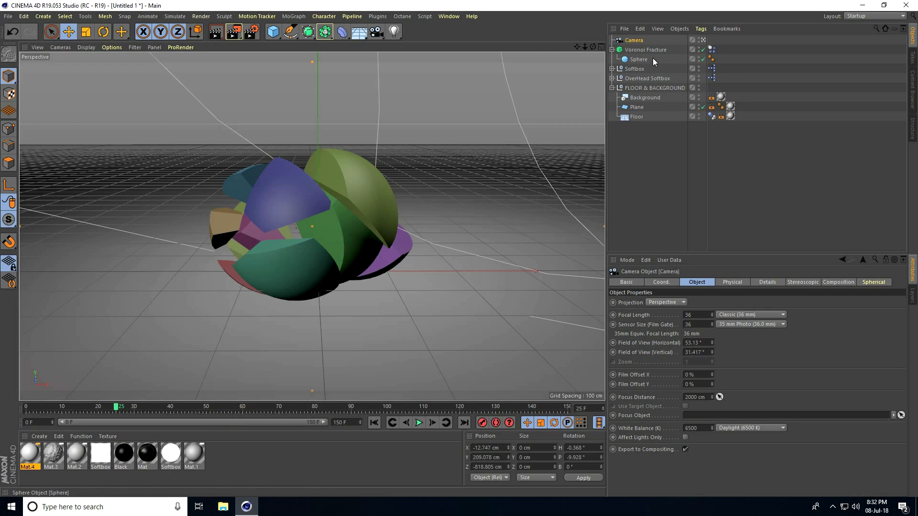
left_click(645, 50)
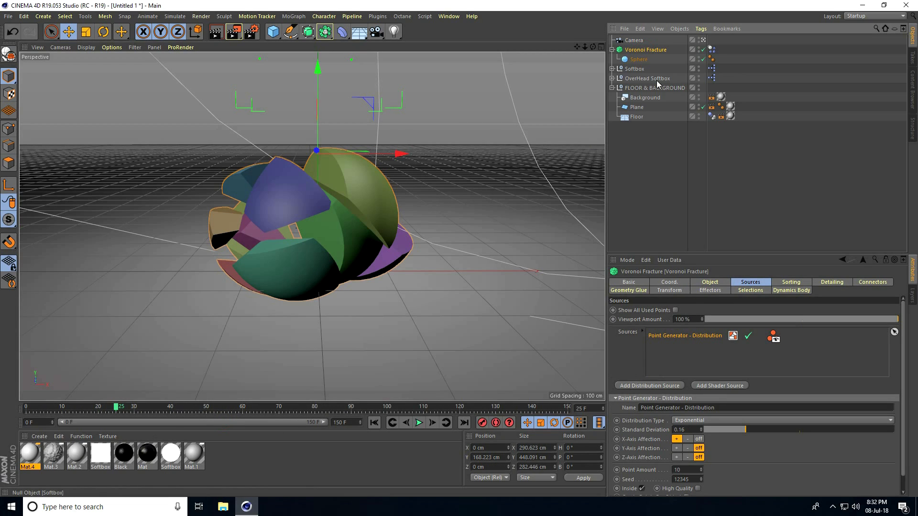
left_click(750, 290)
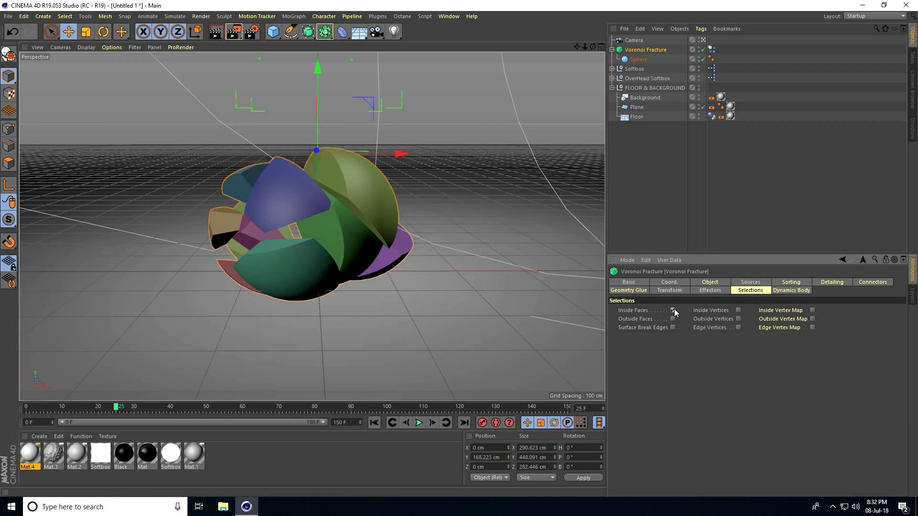
- Enable the Inside Faces selection and review the selection and material tags on the fracture
left_click(673, 310)
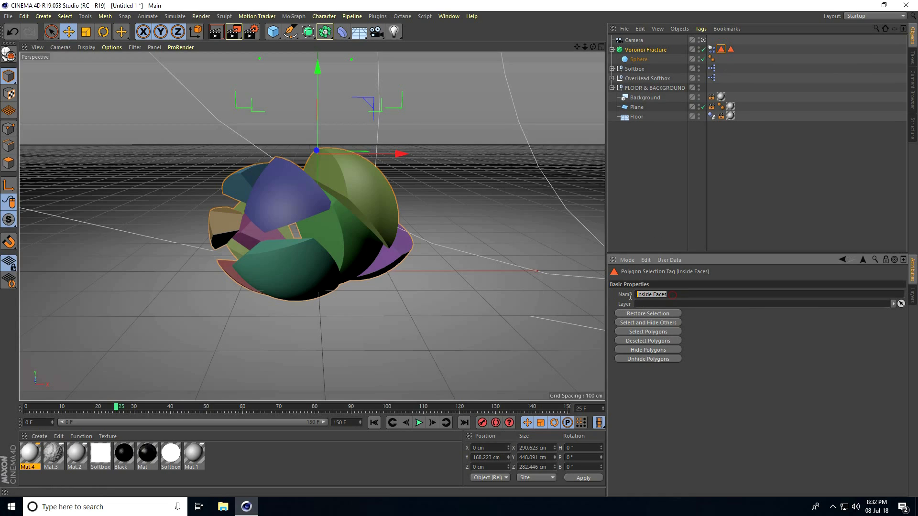
left_click(729, 49)
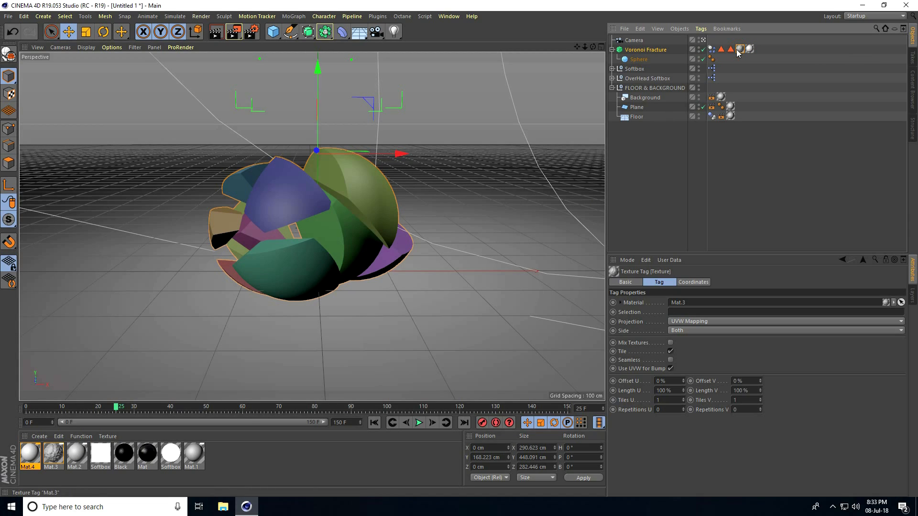
left_click(730, 49)
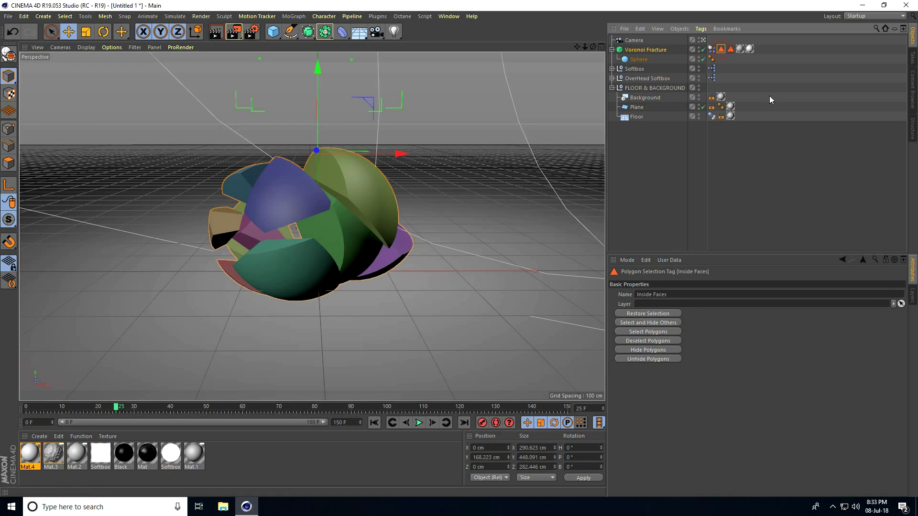
left_click(739, 50)
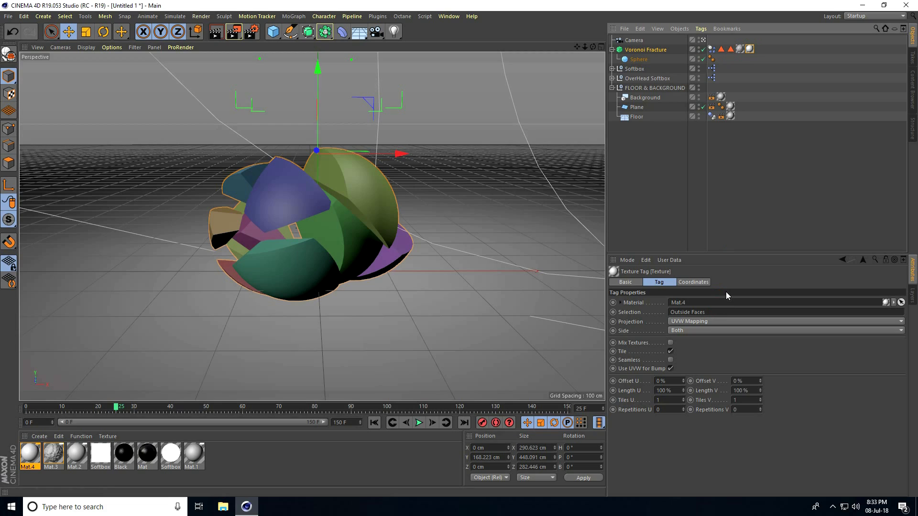
left_click(645, 49)
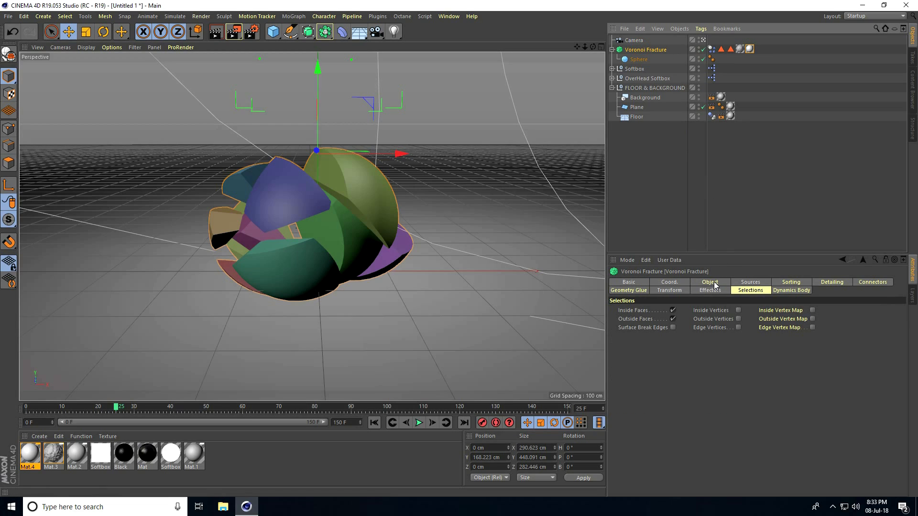
left_click(709, 282)
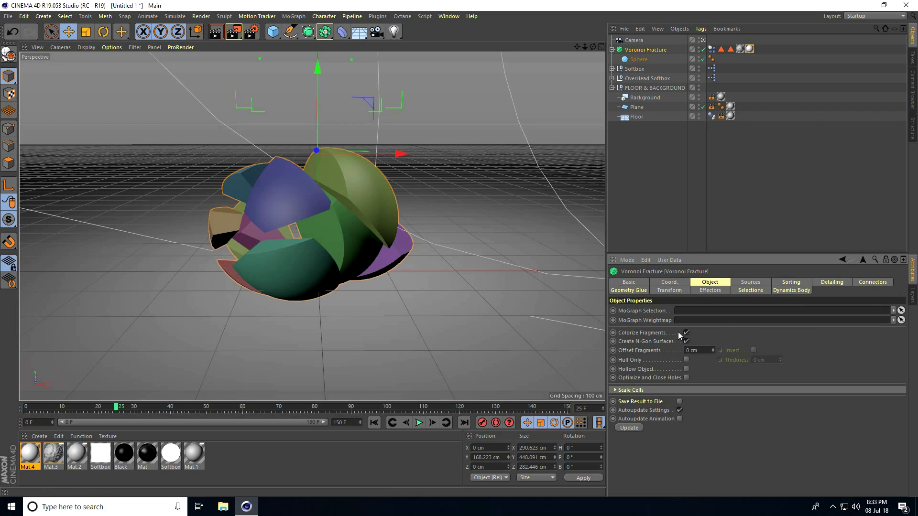
- Uncheck Colorize Fragments on the Voronoi Fracture and replay to see plain grey pieces
left_click(686, 332)
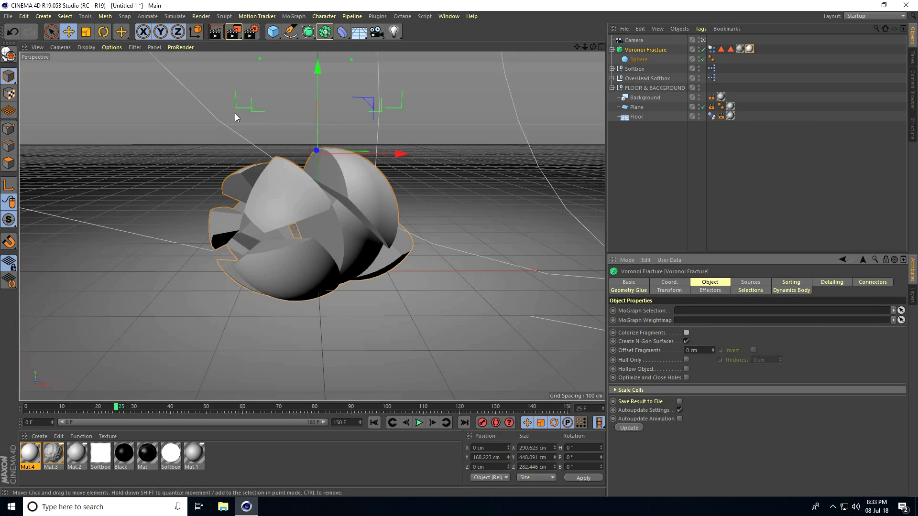
left_click(419, 422)
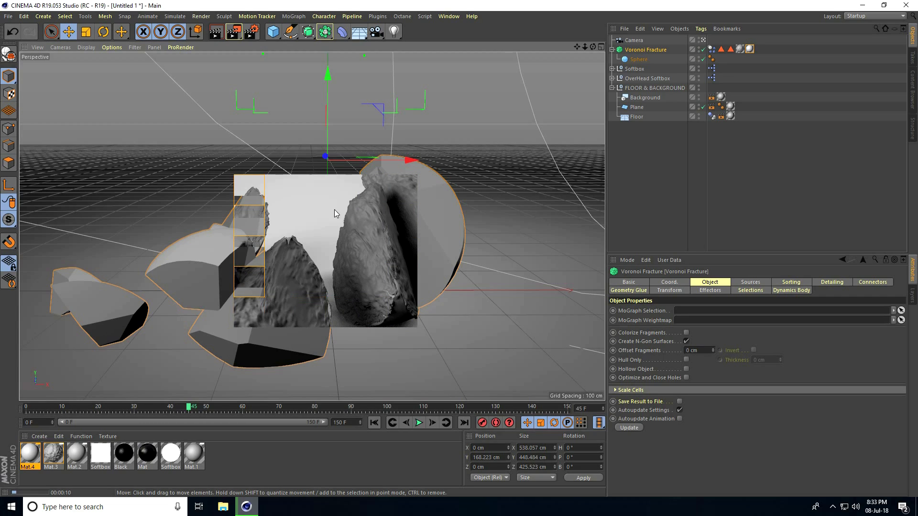
left_click(636, 107)
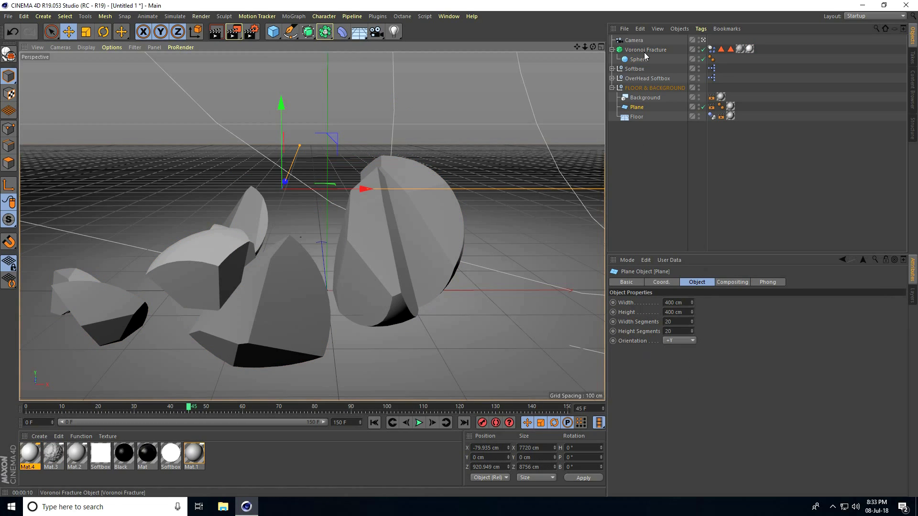
left_click(645, 50)
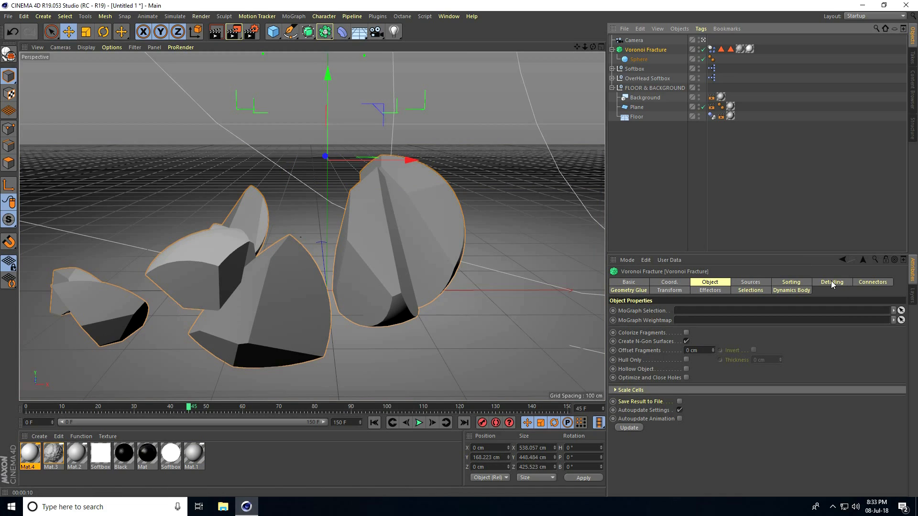
- Enable Detailing with FBM noise at 10 cm strength and render the frame
left_click(831, 282)
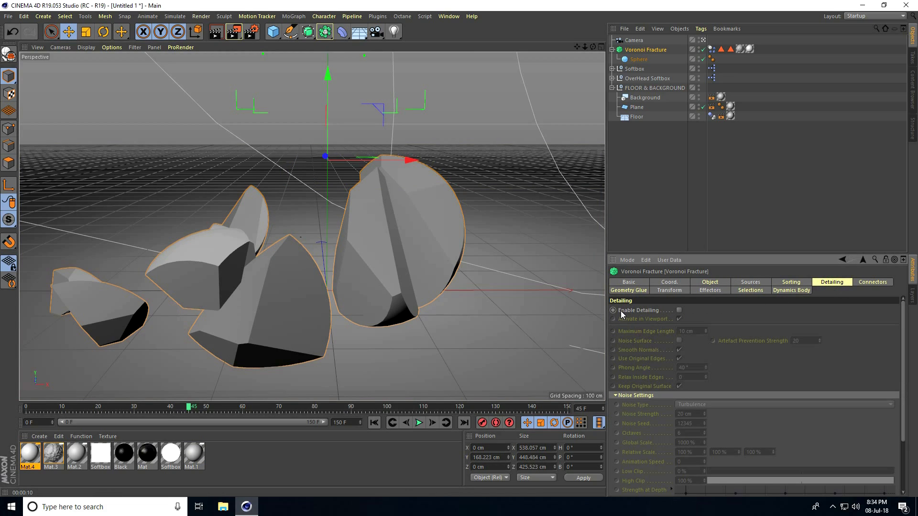
left_click(679, 310)
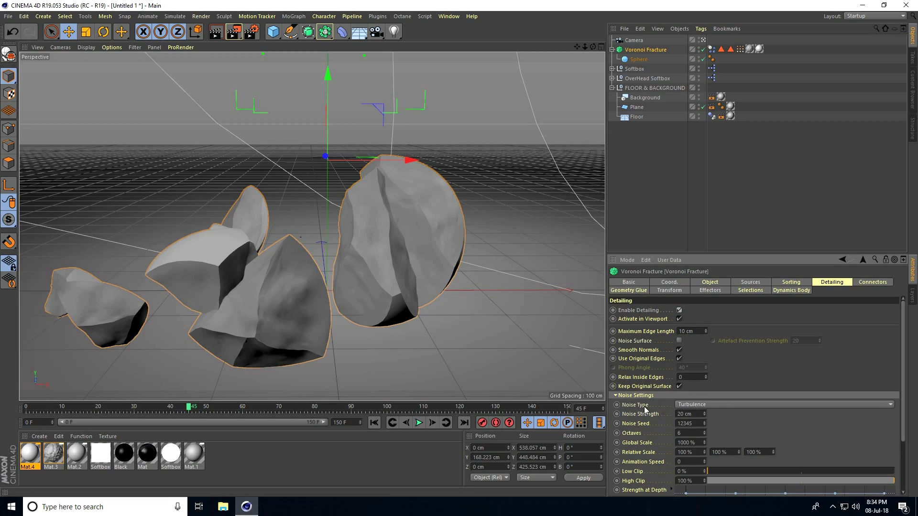
left_click(784, 404)
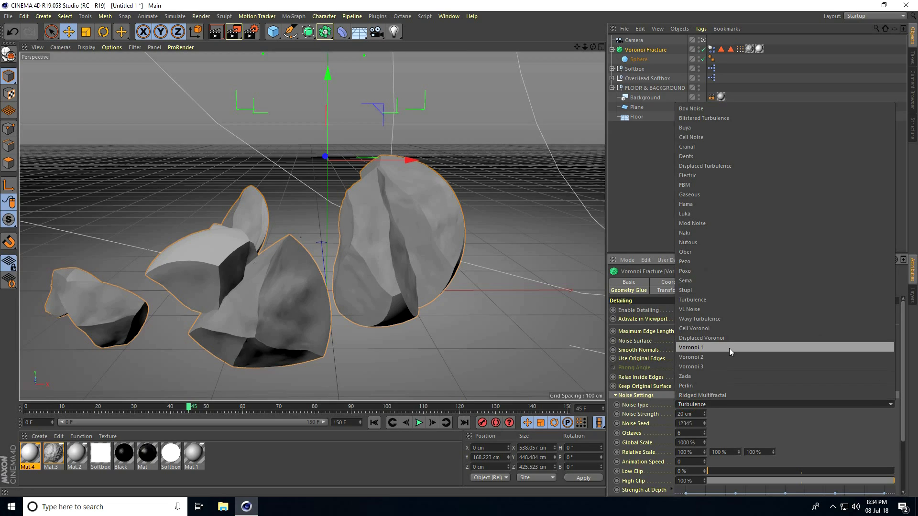
mouse_move(702, 179)
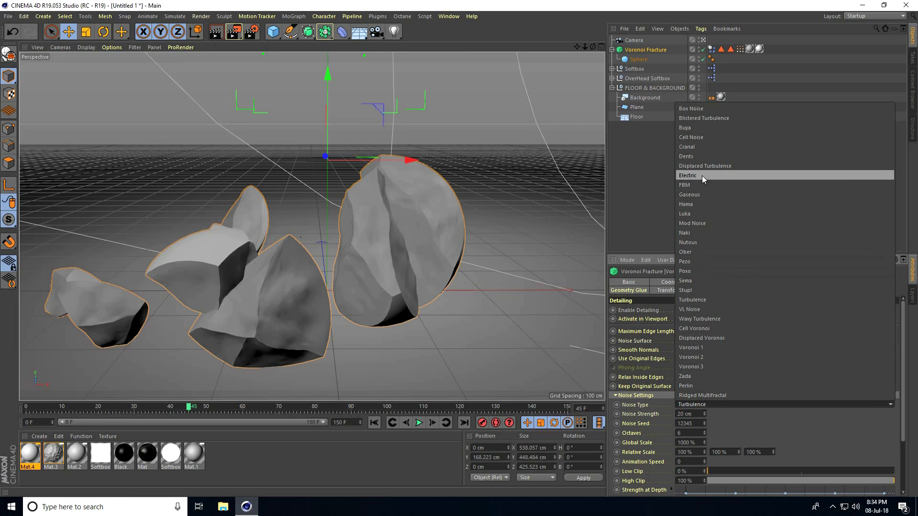
mouse_move(683, 190)
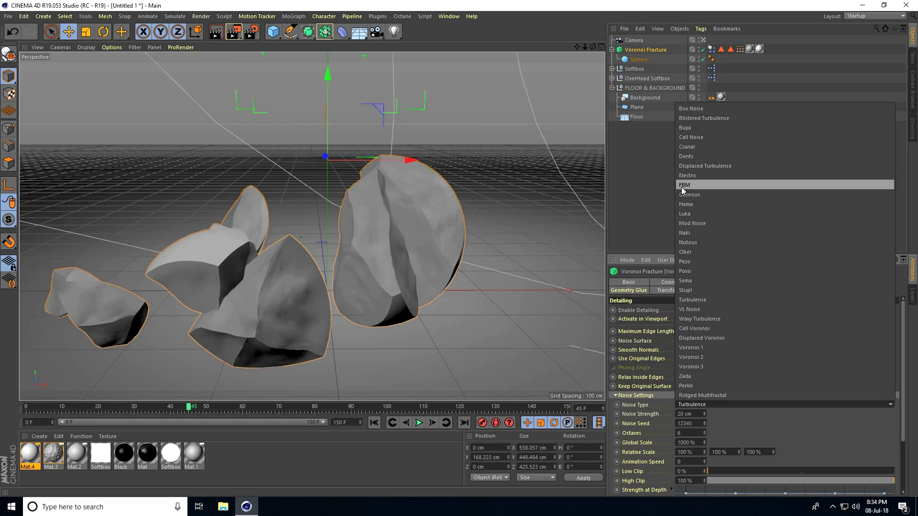
left_click(684, 184)
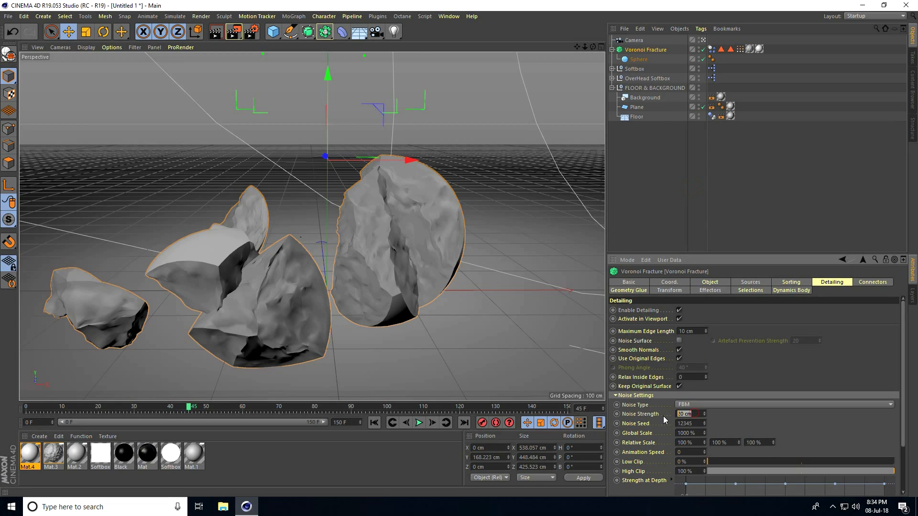
type("10 cm")
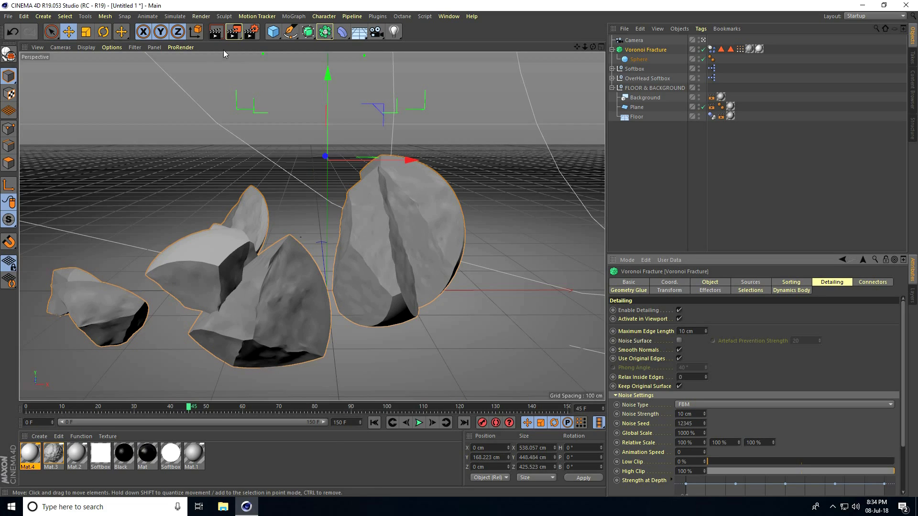
left_click(228, 32)
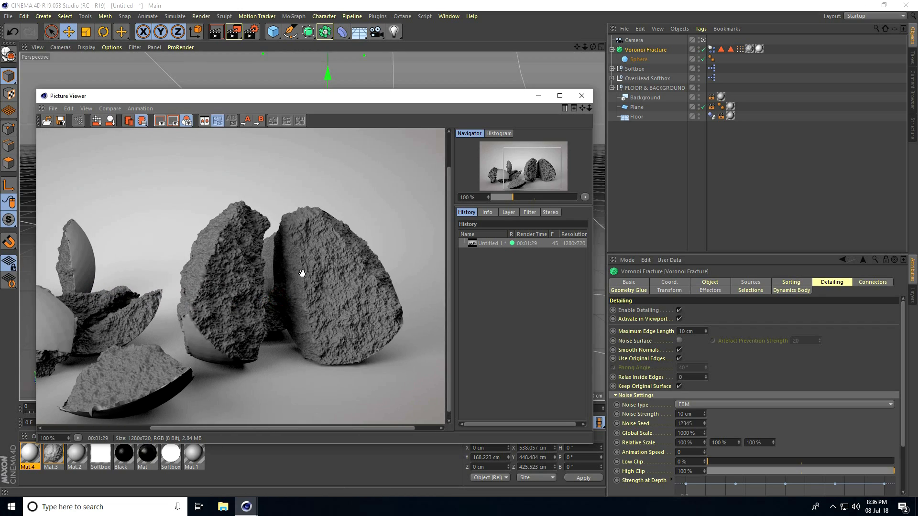
mouse_move(468, 180)
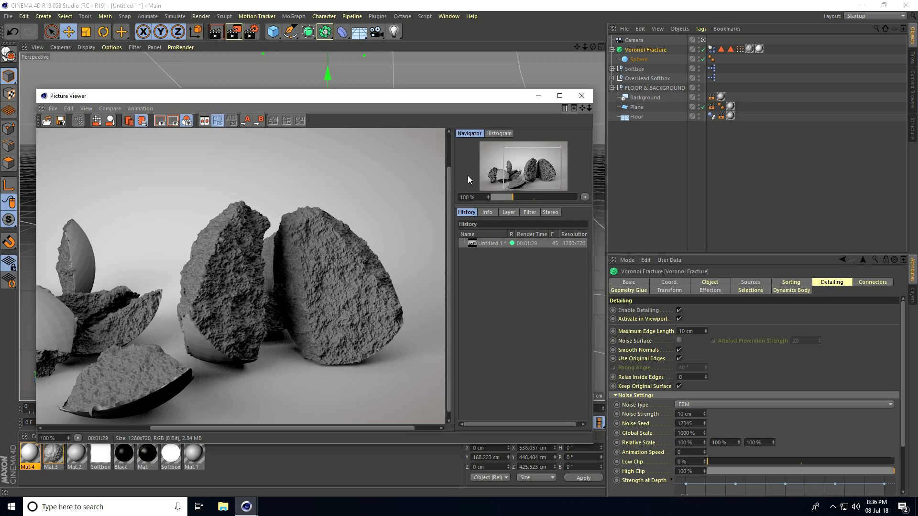
- Bring up the Render Settings after the rocky frame render completes
left_click(581, 95)
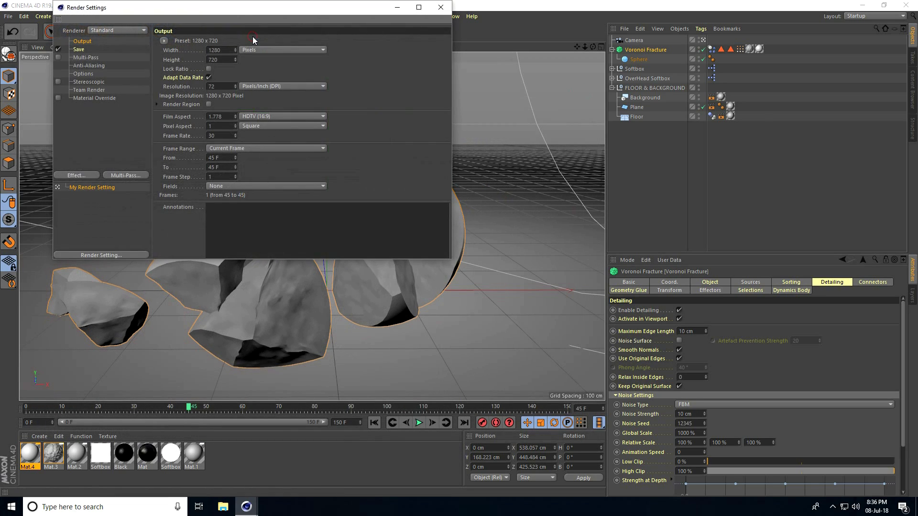
- Add Ambient Occlusion and Global Illumination effects and switch output to the HDTV 1080 preset
left_click(77, 174)
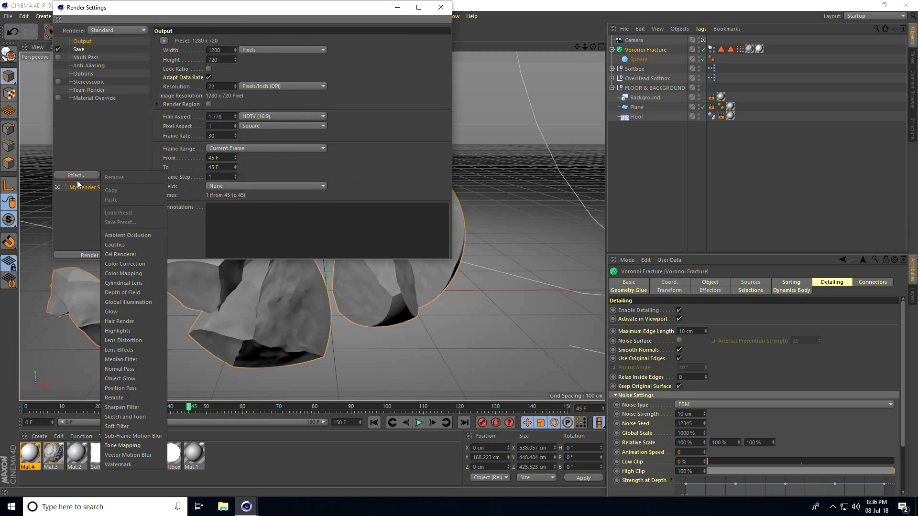
left_click(127, 235)
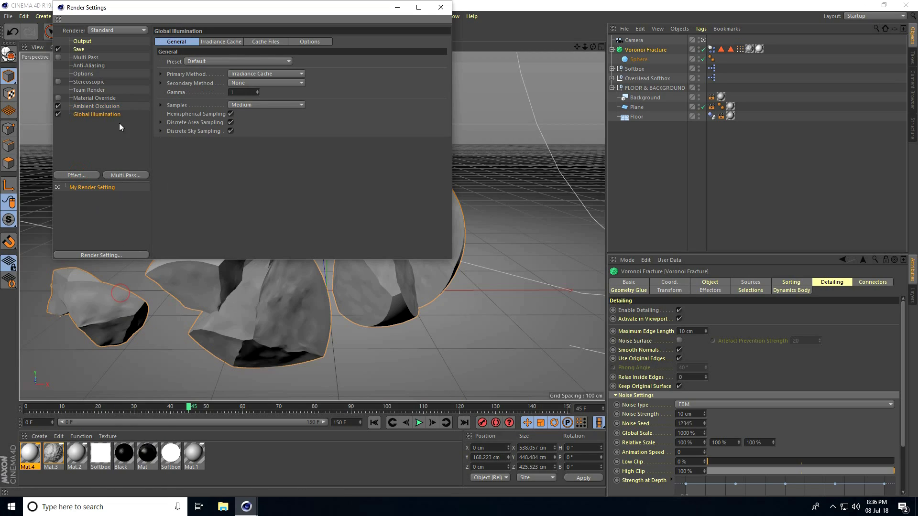
left_click(82, 41)
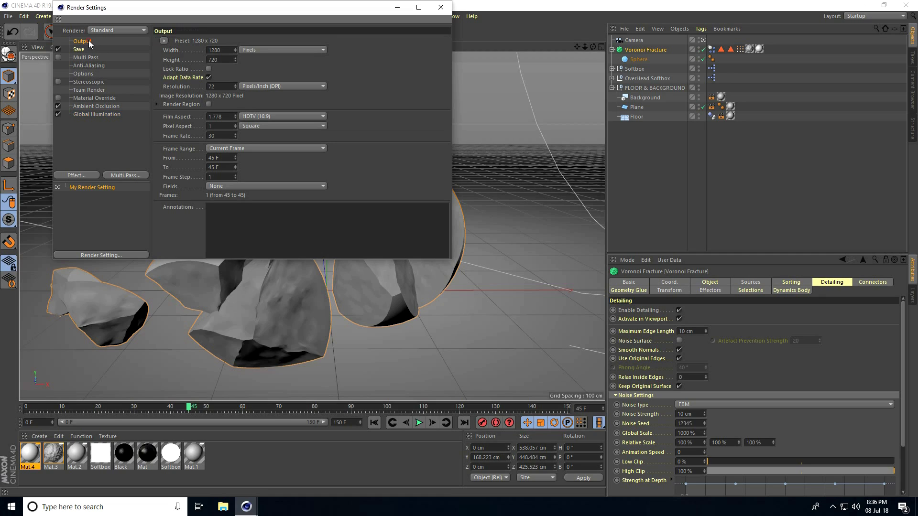
left_click(163, 40)
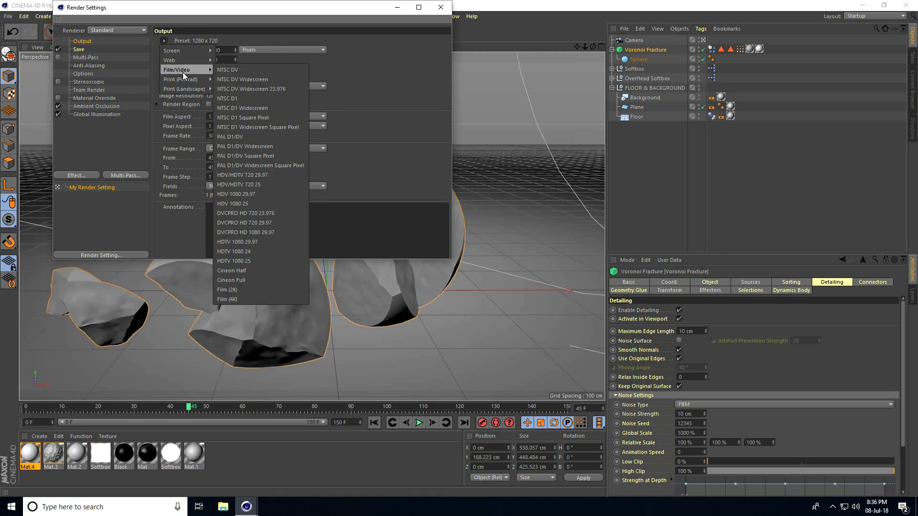
left_click(237, 241)
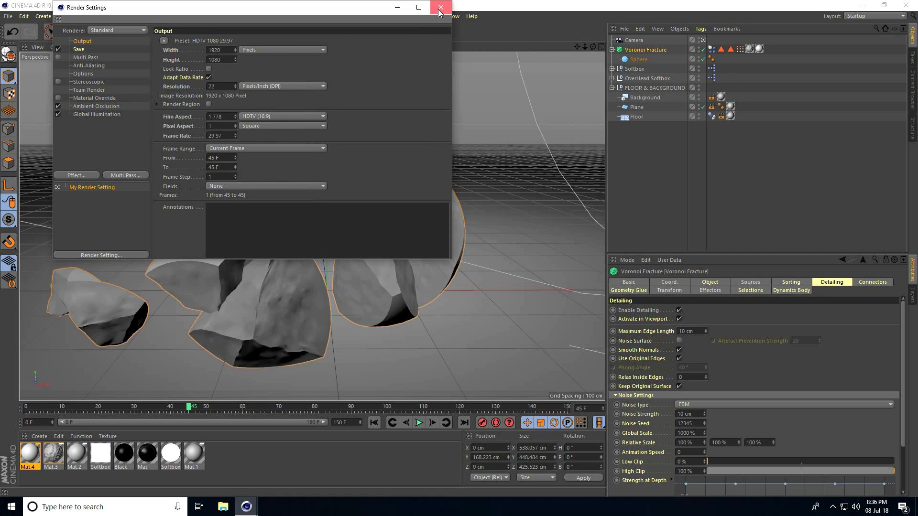
left_click(436, 7)
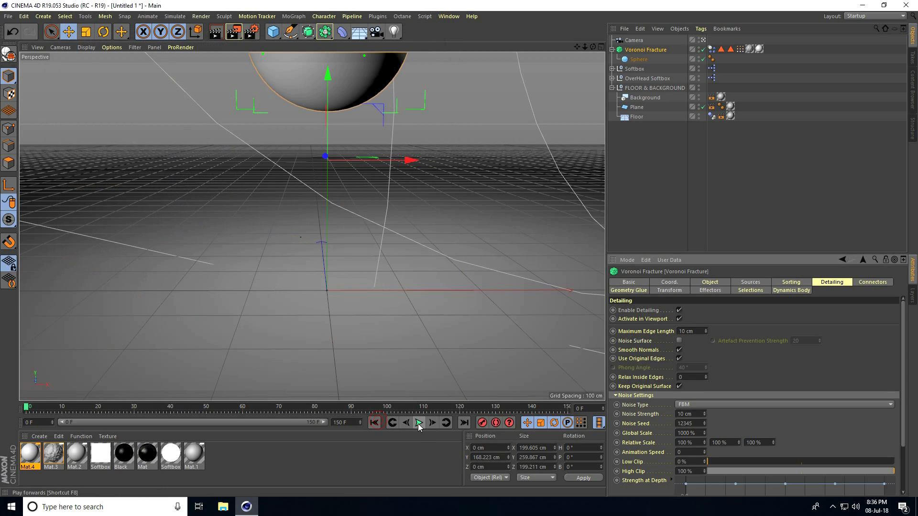
- Play the fracture animation forward and stop it around frame 119
left_click(418, 423)
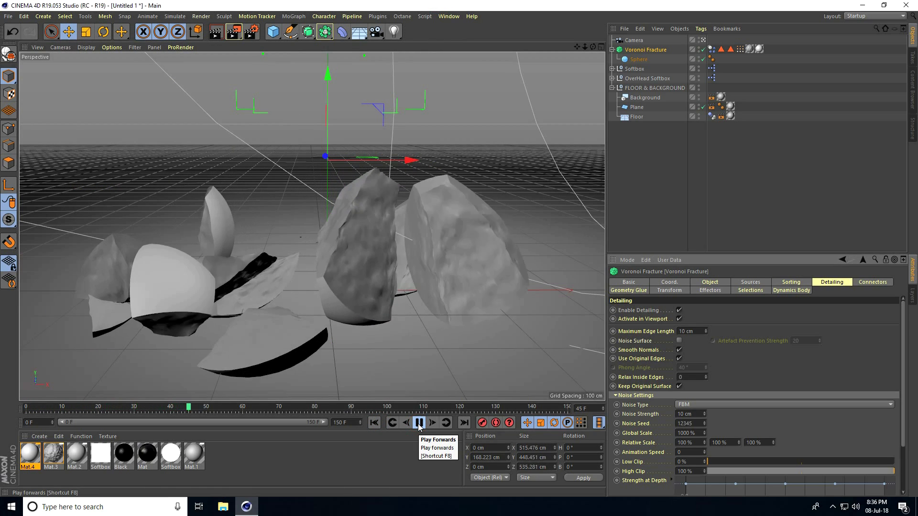
left_click(419, 423)
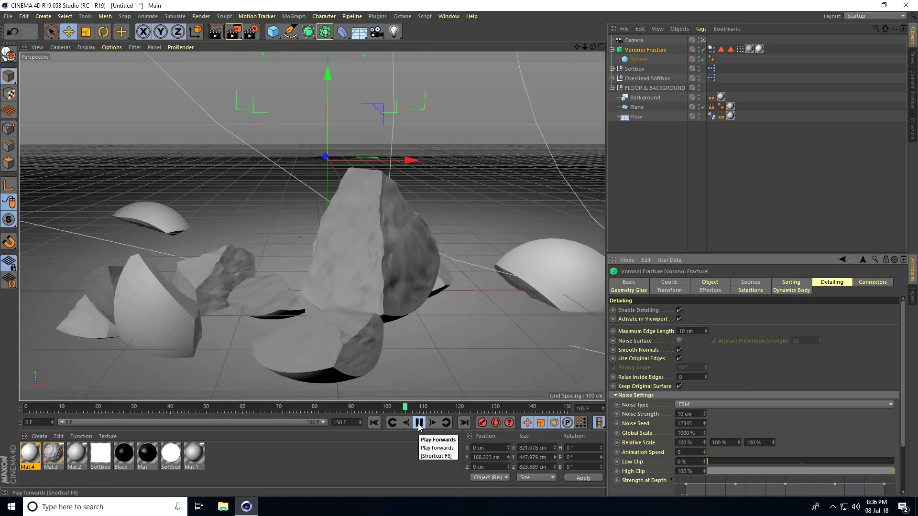
left_click(417, 423)
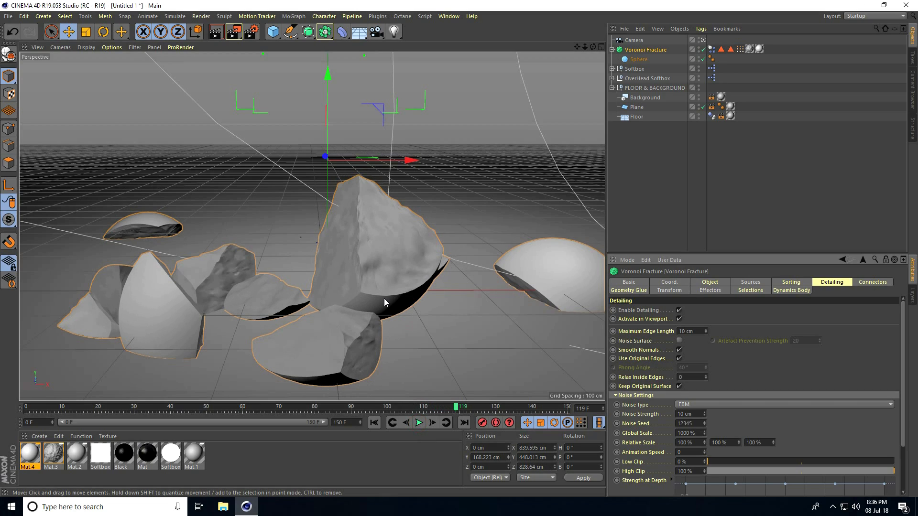
mouse_move(392, 304)
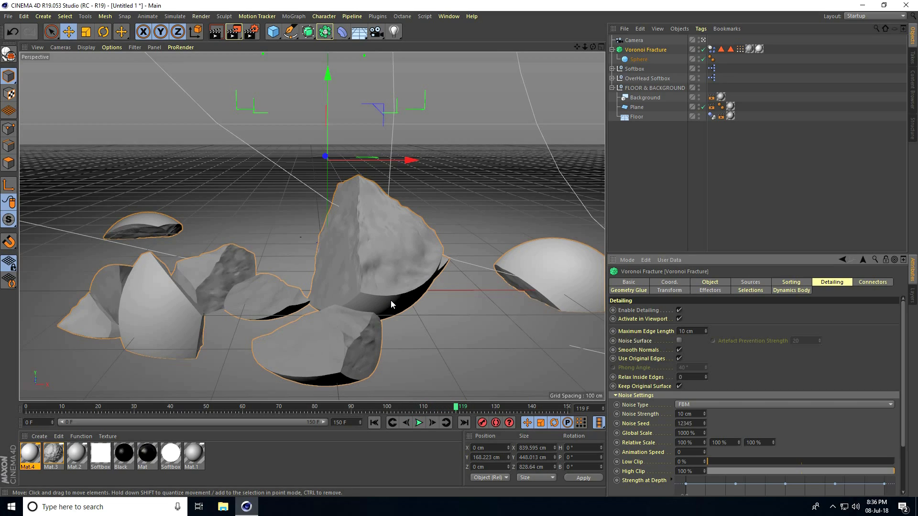